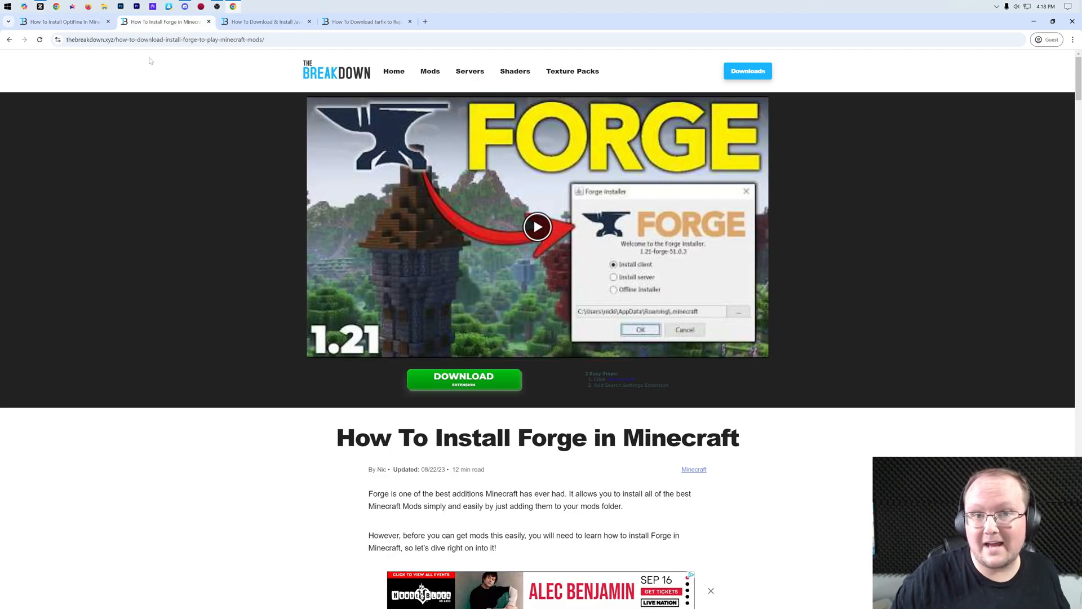
- Bring the 'Download OptiFine' banner into view on the OptiFine installation guide
{"action": "left_click", "coordinate": [67, 22]}
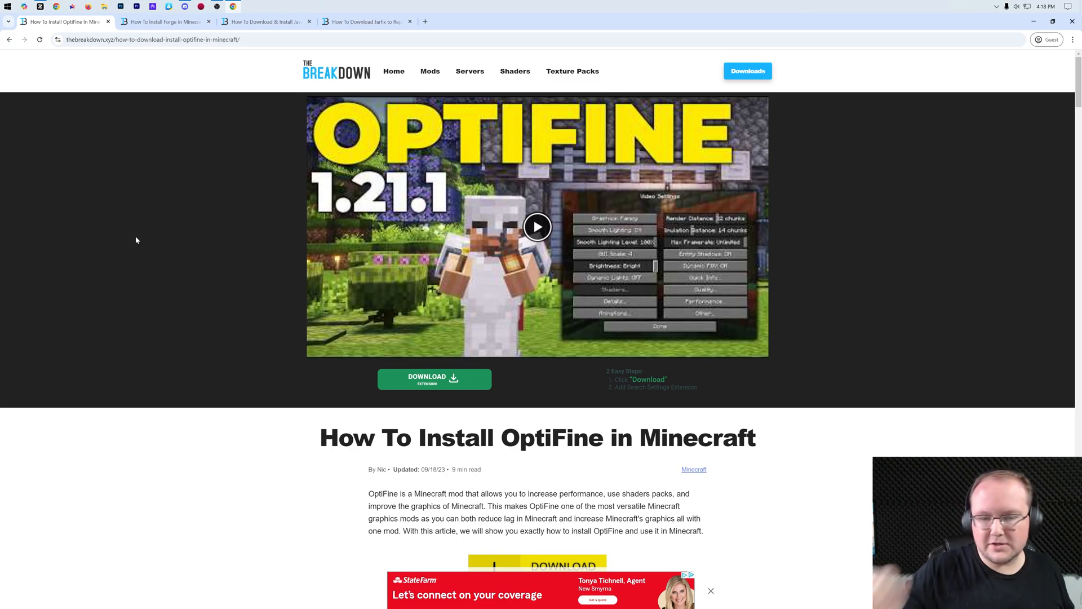
{"action": "scroll", "scroll_direction": "down", "scroll_amount": 3}
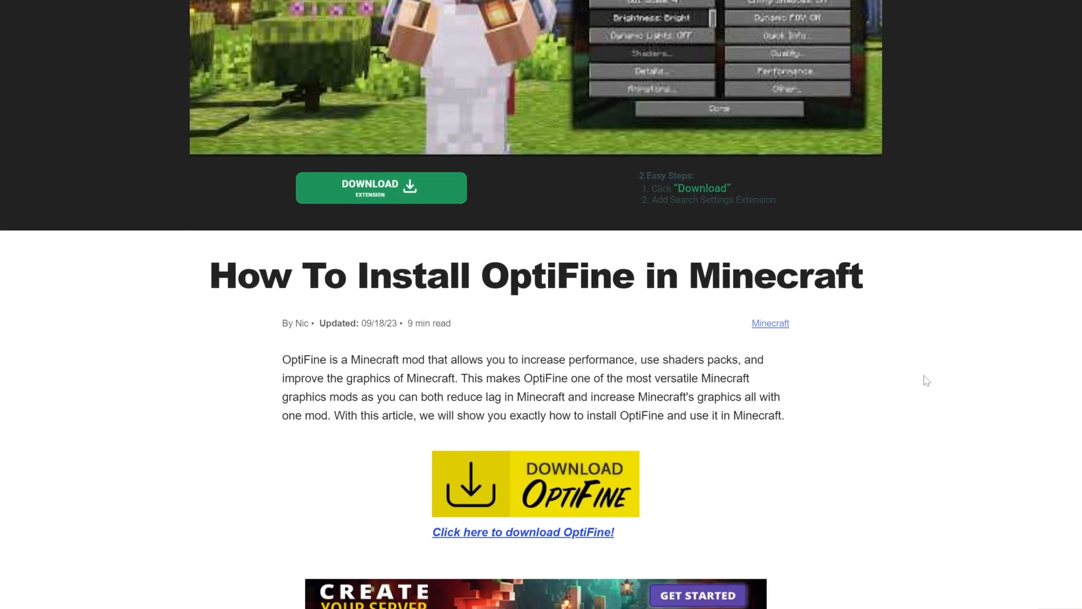
{"action": "scroll", "scroll_direction": "down", "scroll_amount": 3}
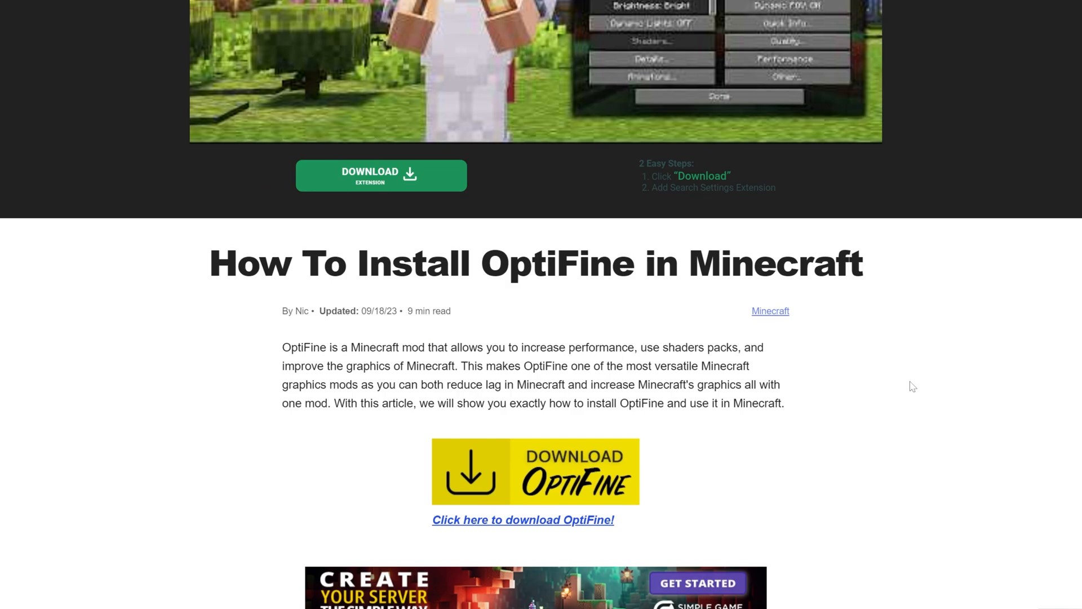
{"action": "scroll", "scroll_direction": "down", "scroll_amount": 3}
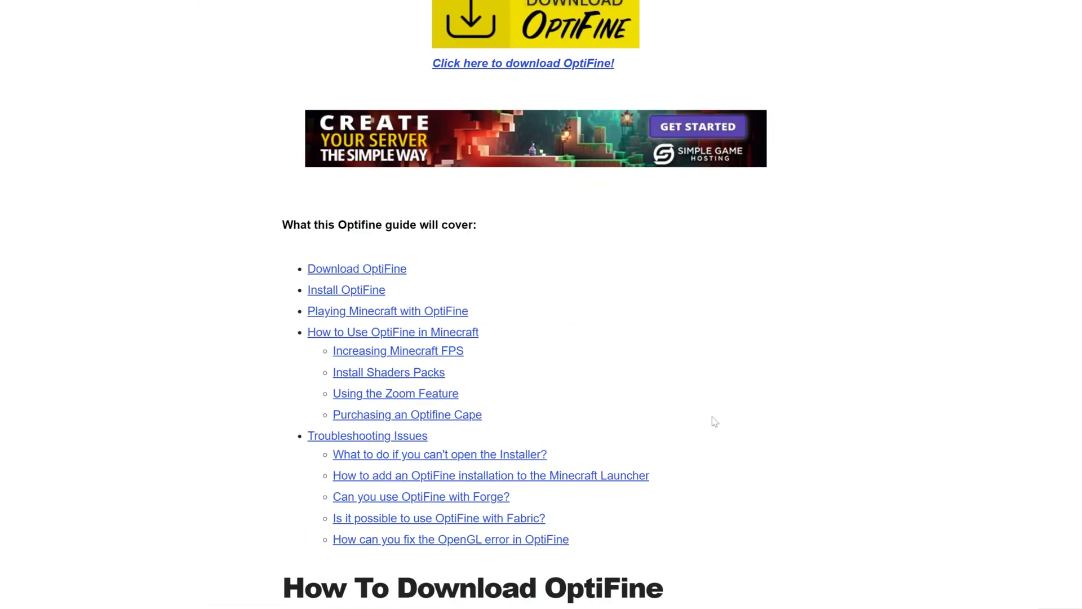
{"action": "scroll", "scroll_direction": "down", "scroll_amount": 3}
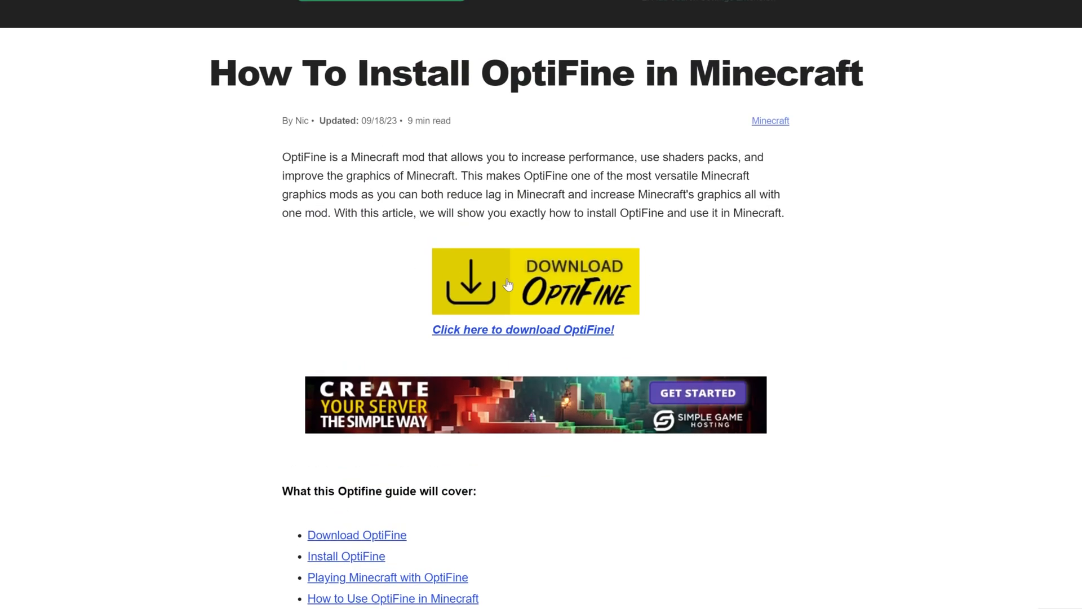
- Download the OptiFine 1.21.1 HD U J1 pre10 build from the Minecraft 1.21.1 preview versions
{"action": "left_click", "coordinate": [507, 282]}
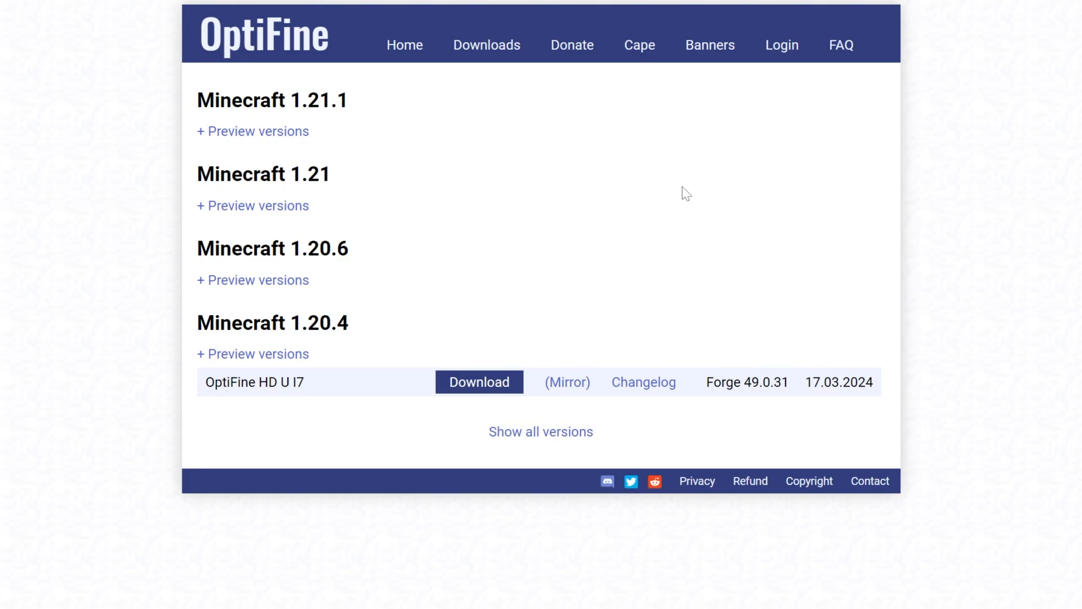
{"action": "mouse_move", "coordinate": [280, 130]}
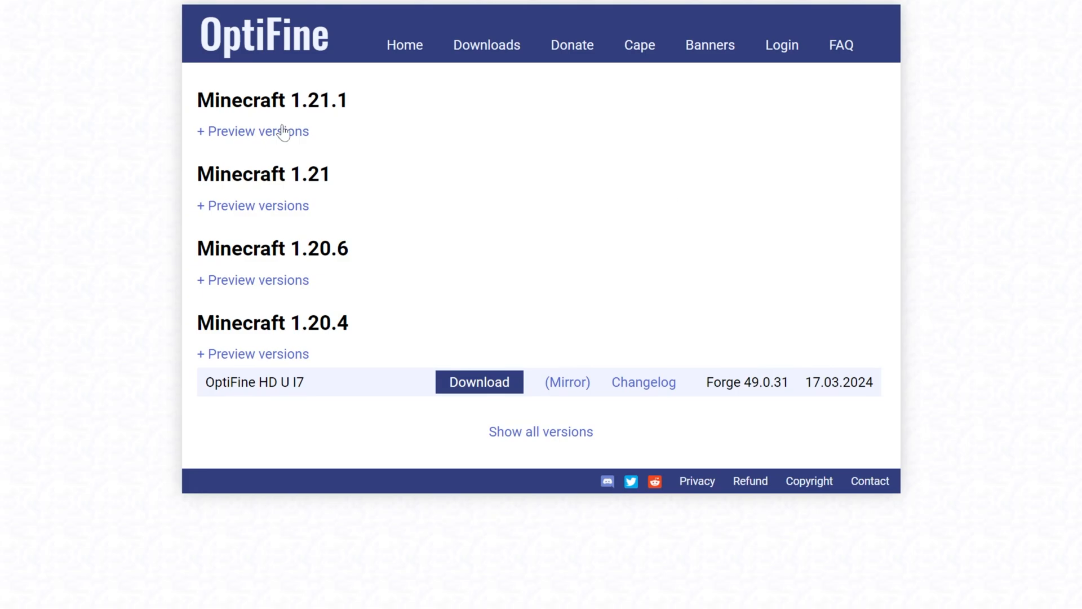
{"action": "left_click", "coordinate": [253, 131]}
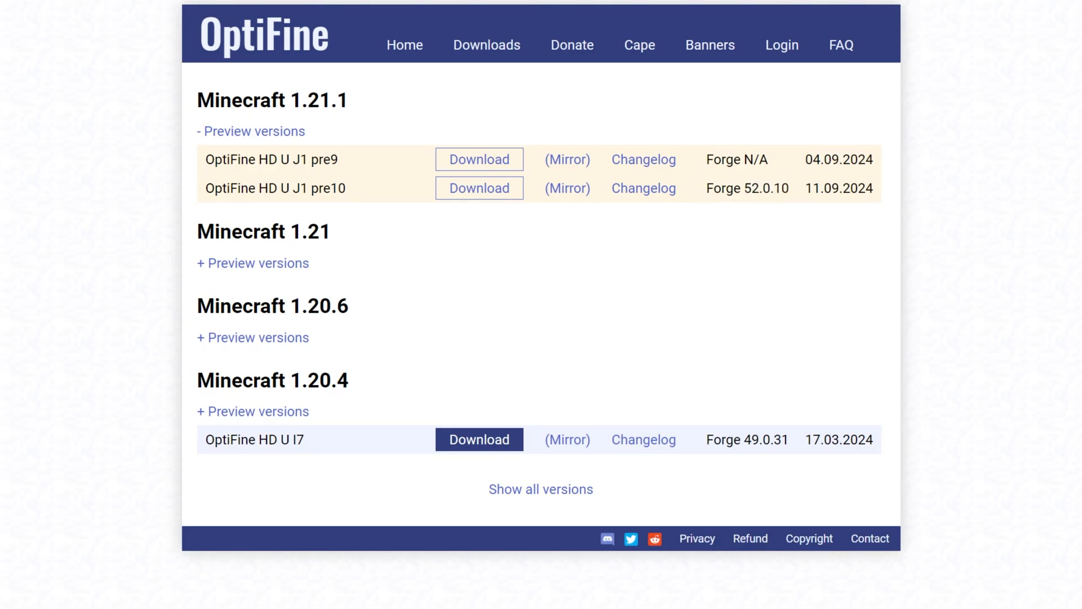
{"action": "mouse_move", "coordinate": [406, 194]}
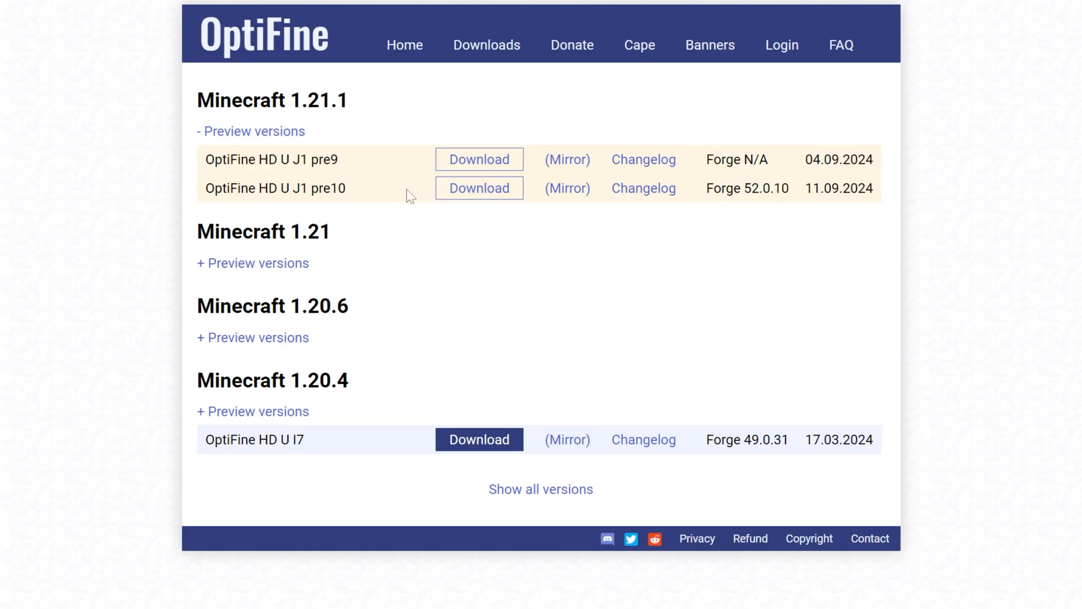
{"action": "left_click", "coordinate": [479, 187]}
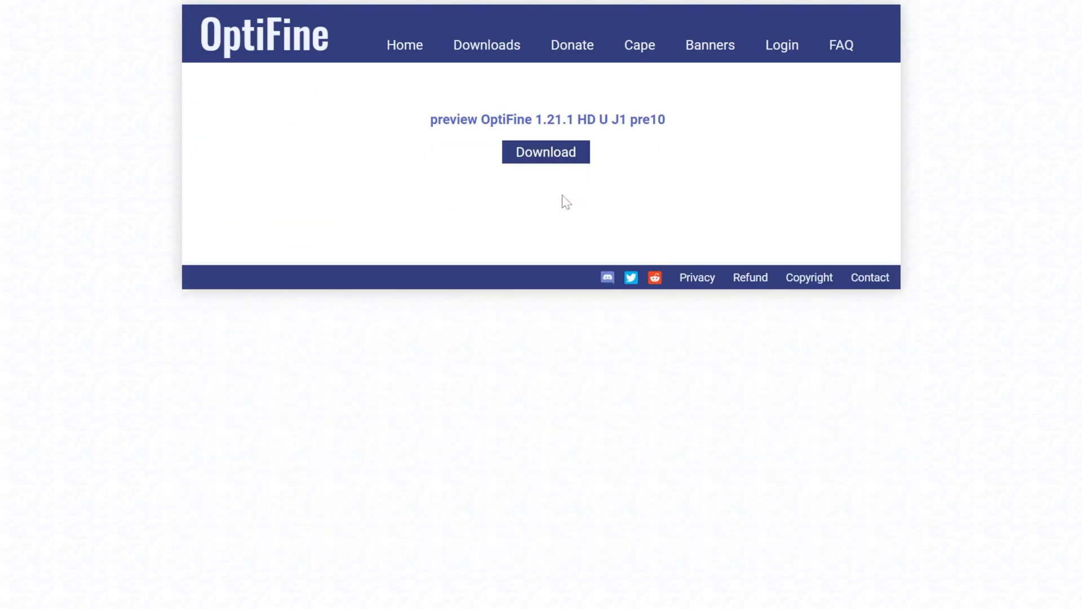
{"action": "left_click", "coordinate": [545, 151]}
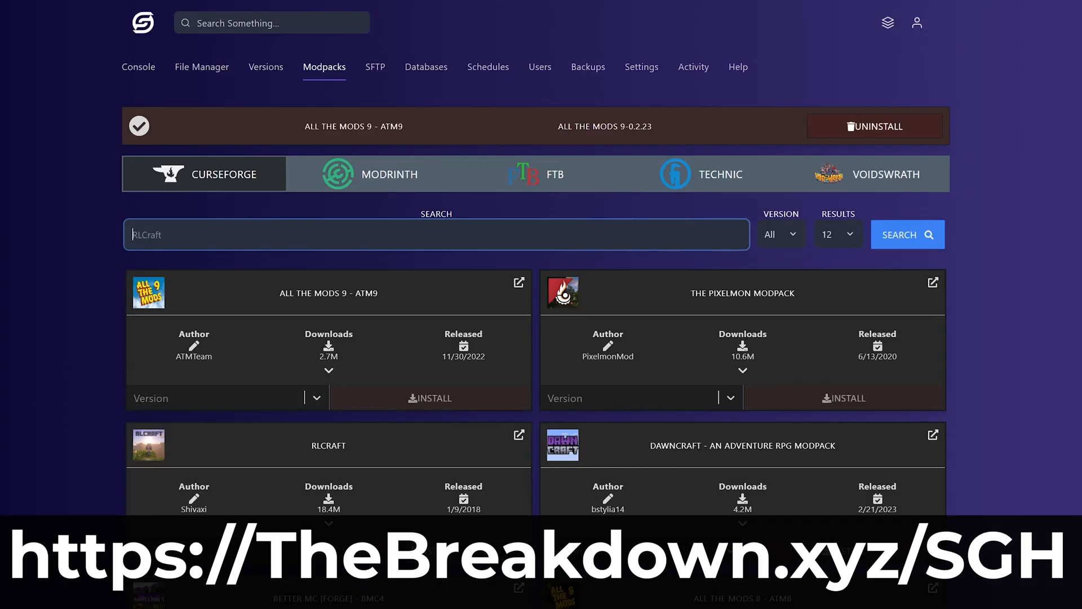
- Search the modpack catalog for 'Pixelmon' and look through the results
{"action": "type", "text": "Pixelmon"}
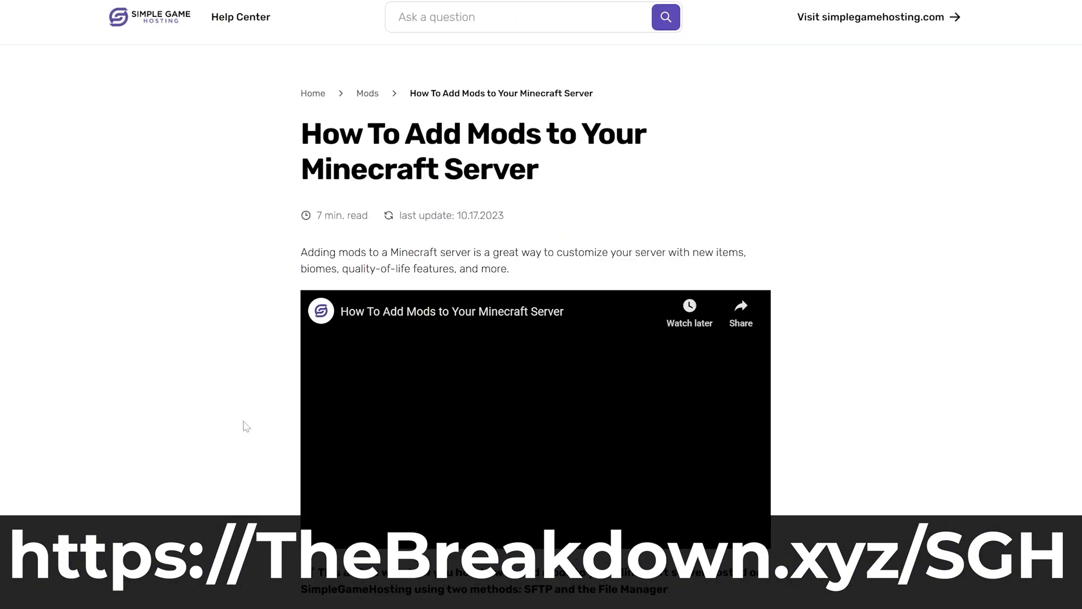
{"action": "scroll", "scroll_direction": "down", "scroll_amount": 3}
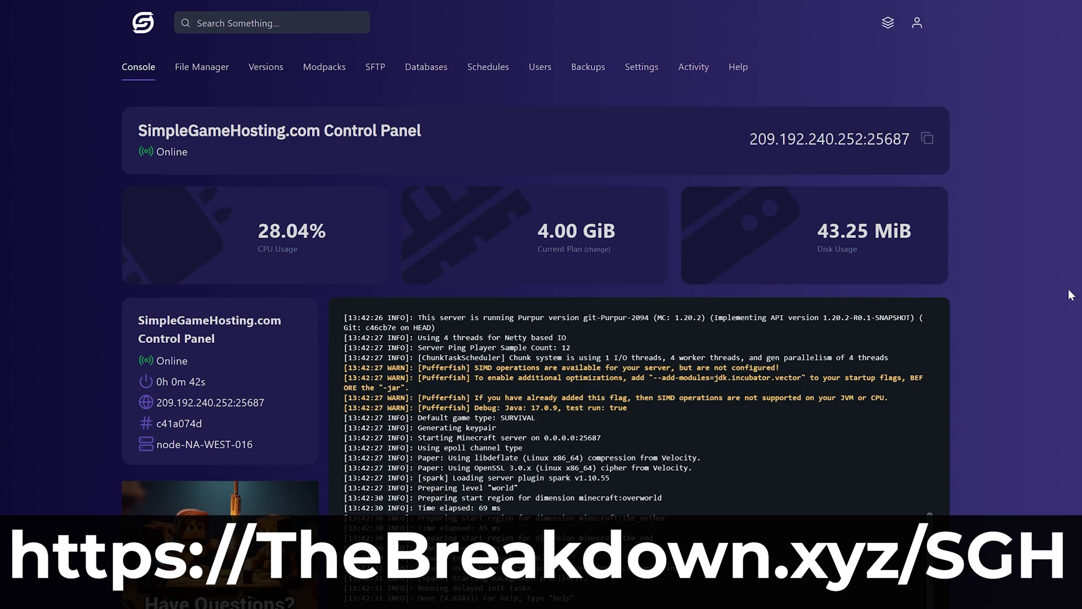
{"action": "mouse_move", "coordinate": [356, 187]}
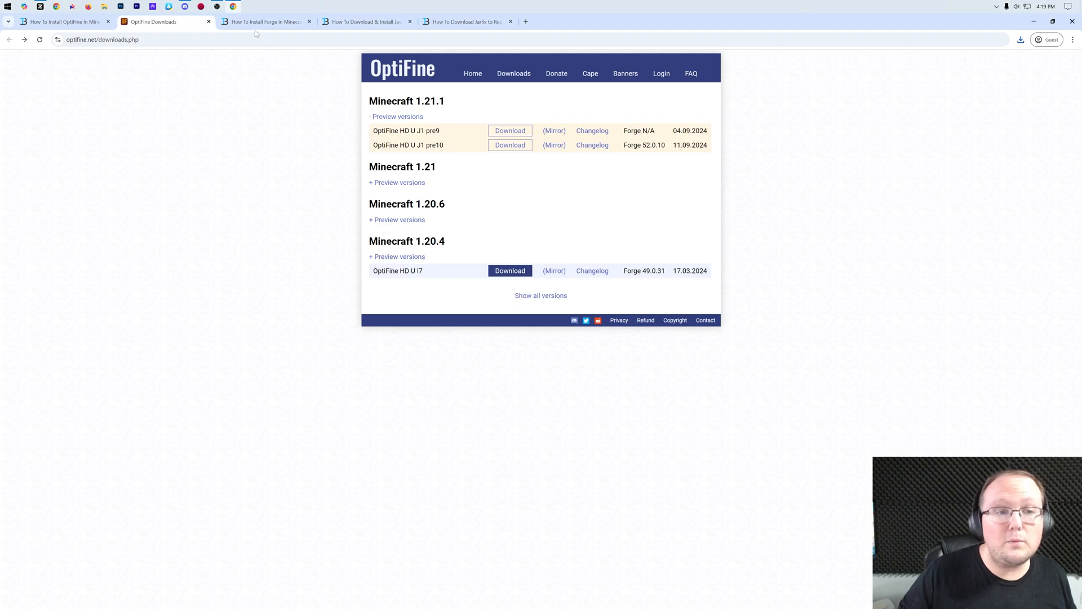
- Reach the Forge download banner on the Forge guide and land on files.minecraftforge.net
{"action": "left_click", "coordinate": [263, 22]}
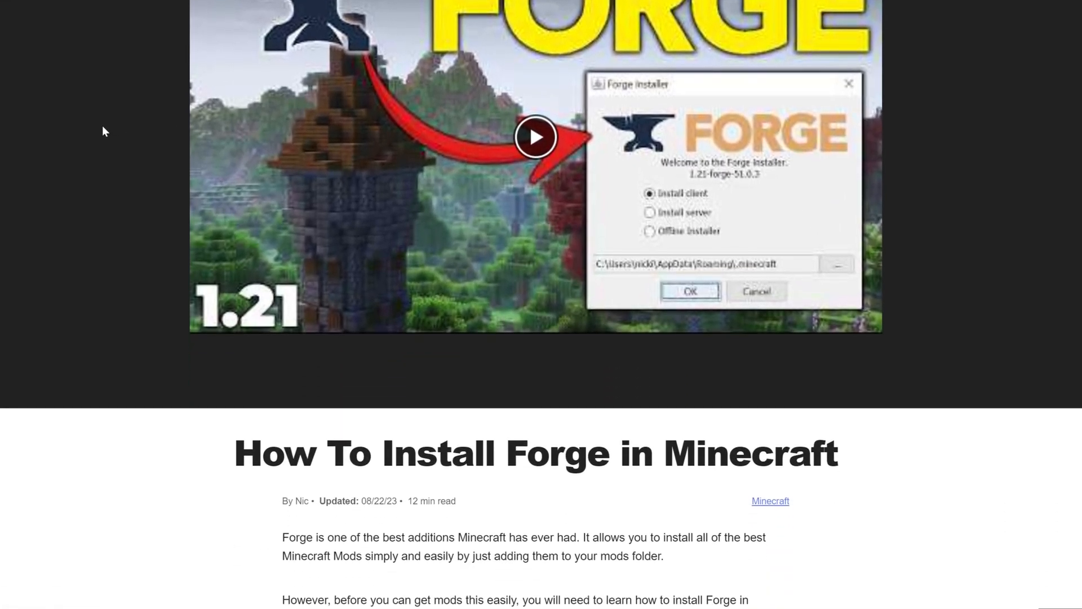
{"action": "scroll", "scroll_direction": "down", "scroll_amount": 3}
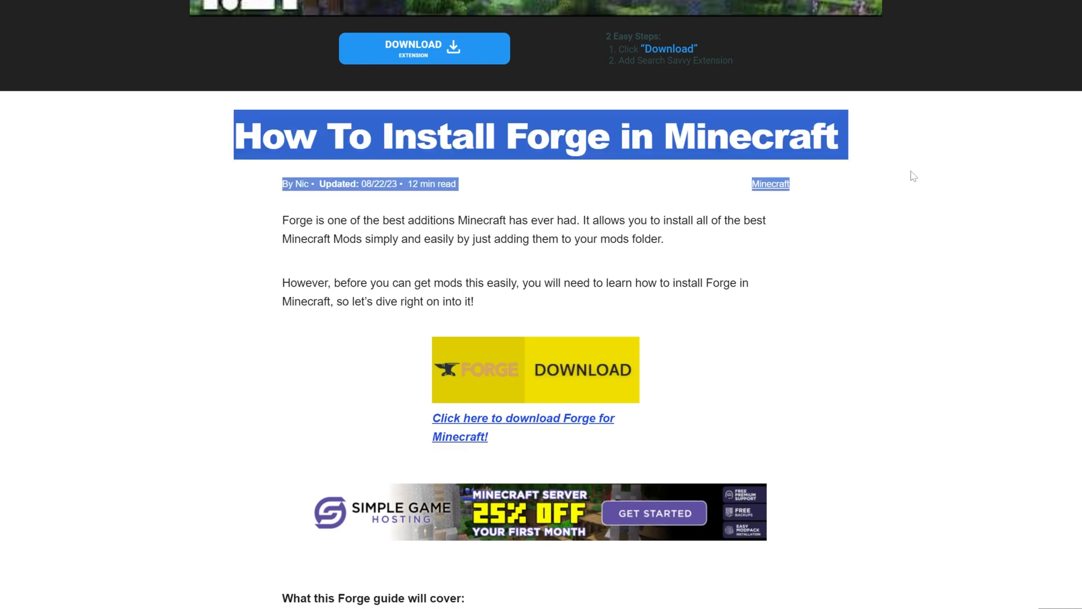
{"action": "scroll", "scroll_direction": "down", "scroll_amount": 3}
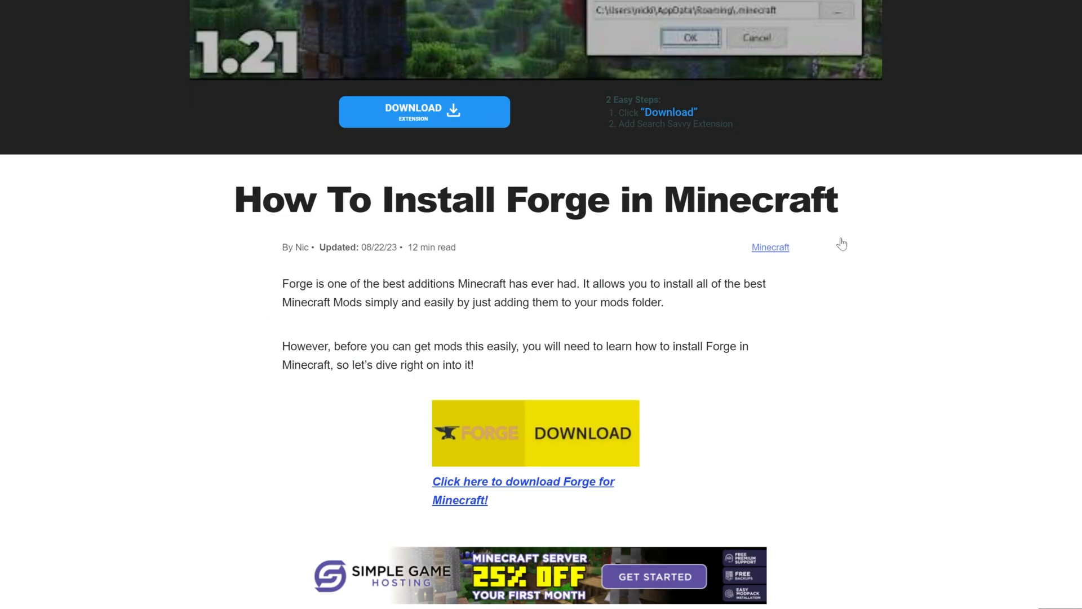
{"action": "scroll", "scroll_direction": "up", "scroll_amount": 3}
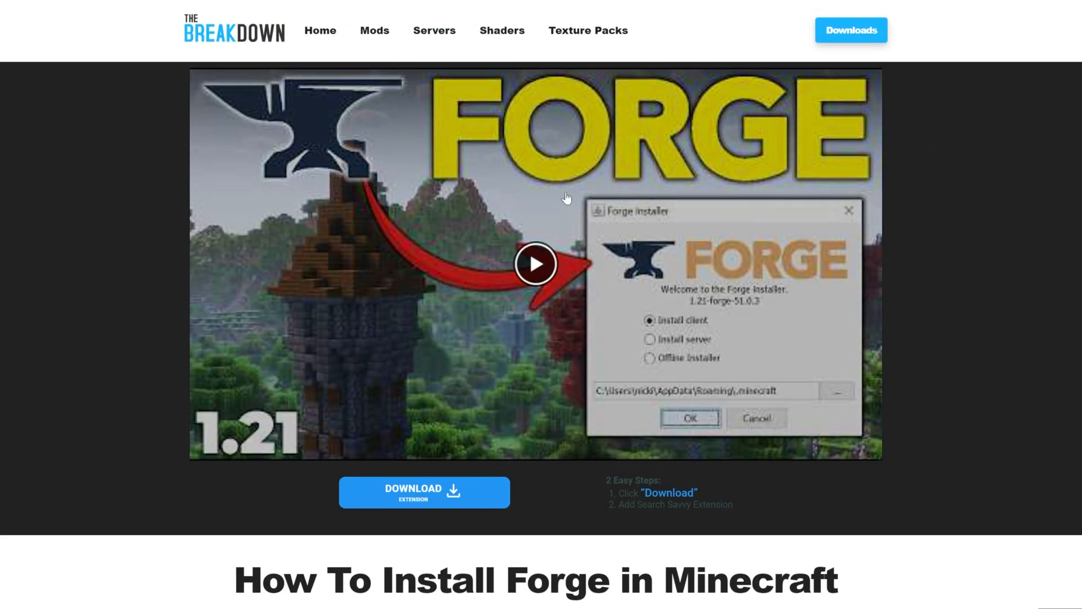
{"action": "scroll", "scroll_direction": "down", "scroll_amount": 3}
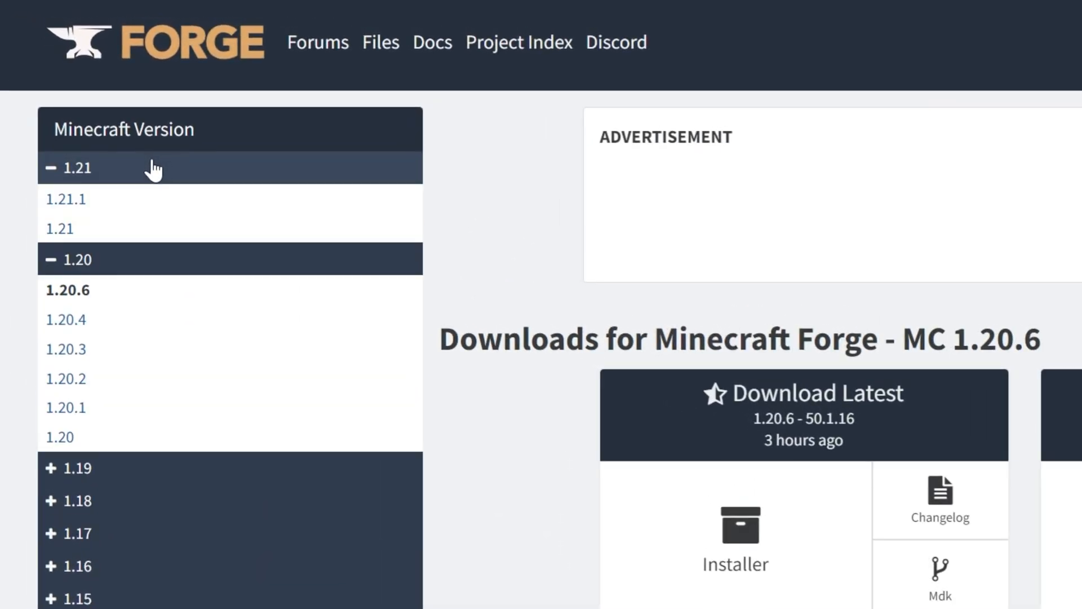
- Find Forge build 52.0.10, required by OptiFine pre10, in the Forge 1.21.1 All Versions table
{"action": "left_click", "coordinate": [65, 199]}
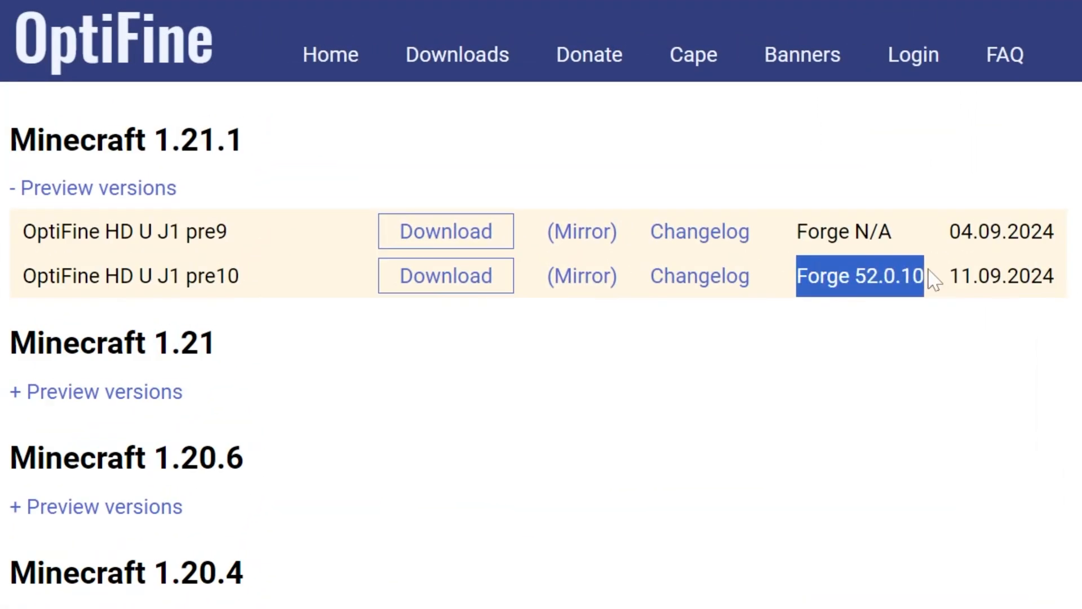
{"action": "mouse_move", "coordinate": [787, 287]}
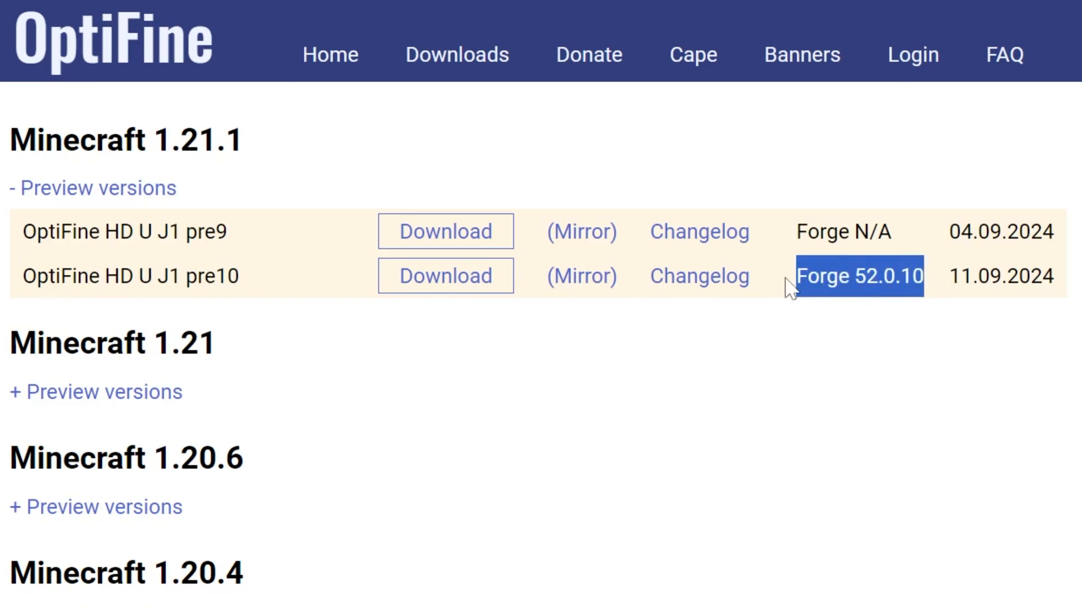
{"action": "left_click", "coordinate": [859, 275]}
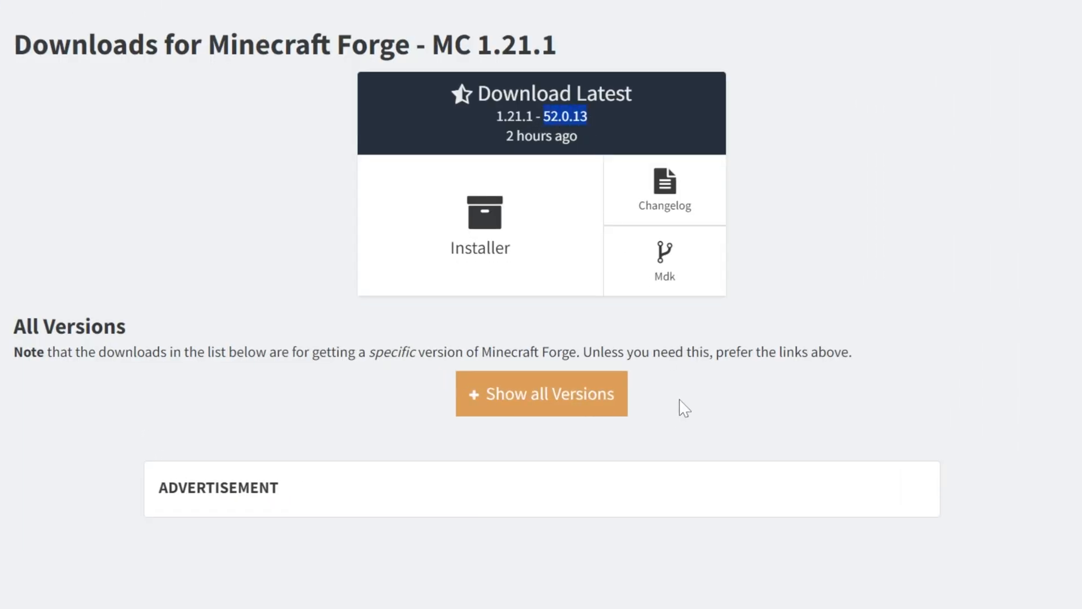
{"action": "left_click", "coordinate": [541, 392]}
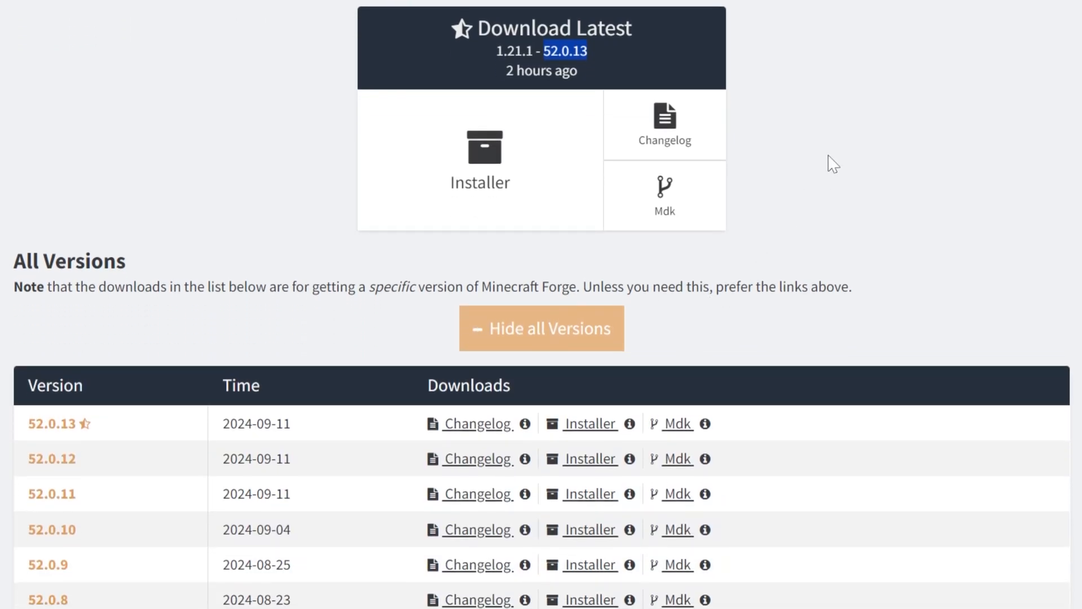
{"action": "scroll", "scroll_direction": "down", "scroll_amount": 3}
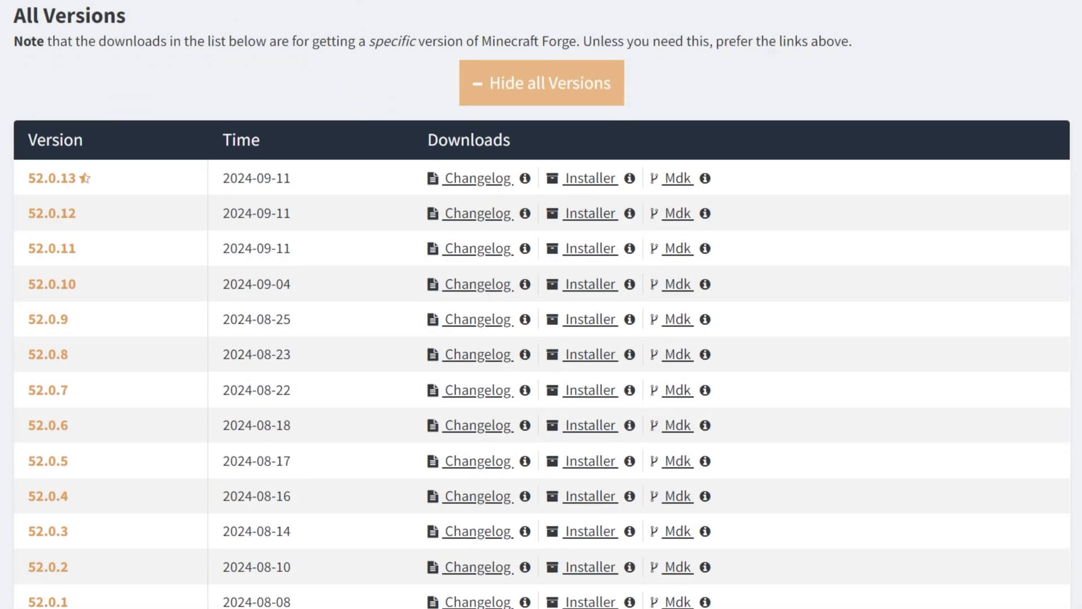
{"action": "double_click", "coordinate": [51, 284]}
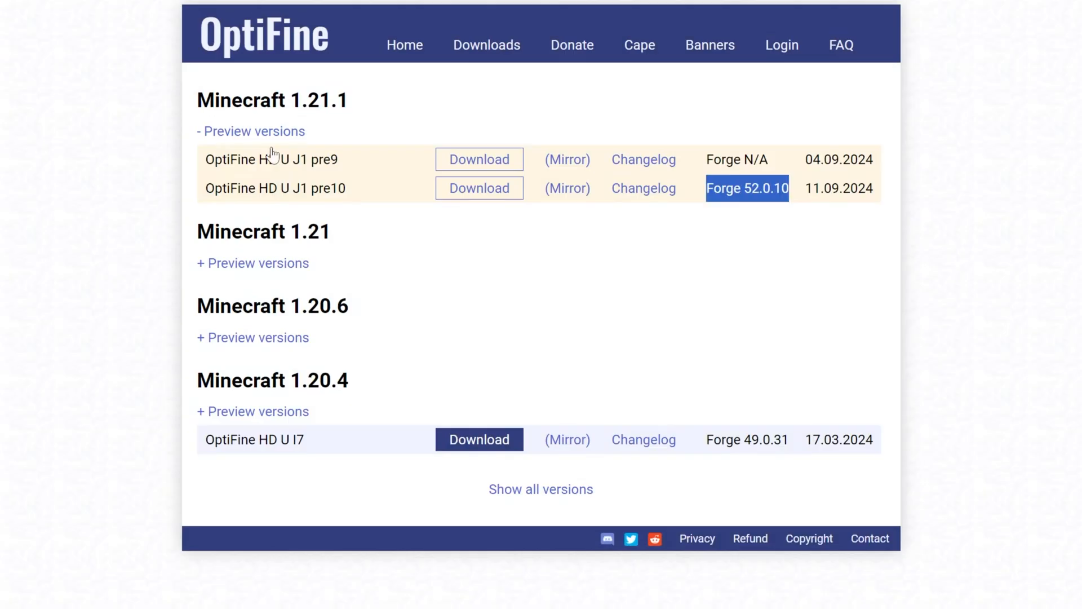
{"action": "mouse_move", "coordinate": [753, 210]}
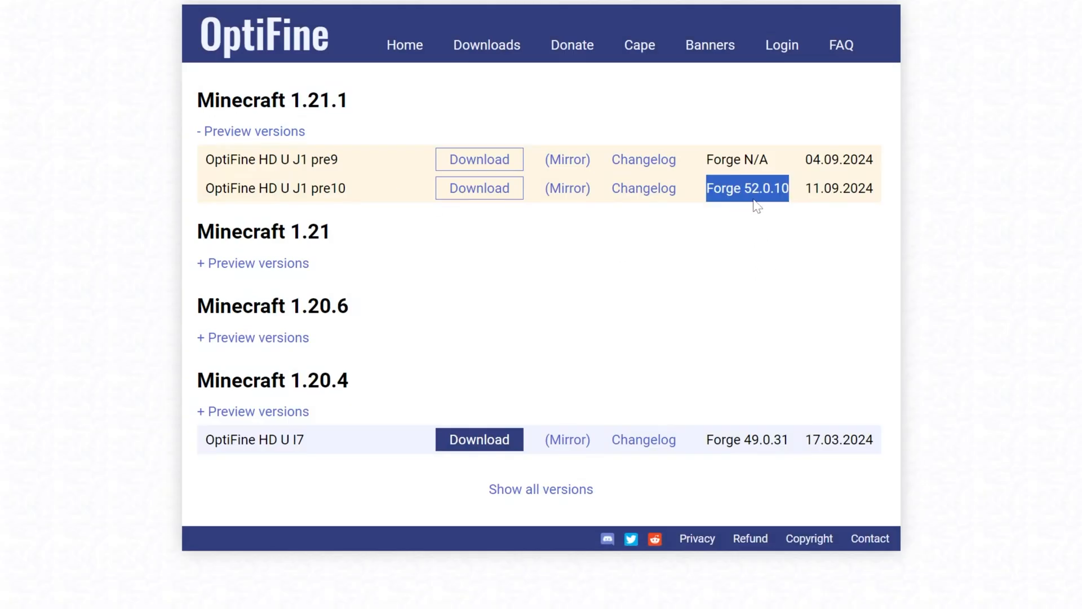
{"action": "left_click", "coordinate": [747, 189]}
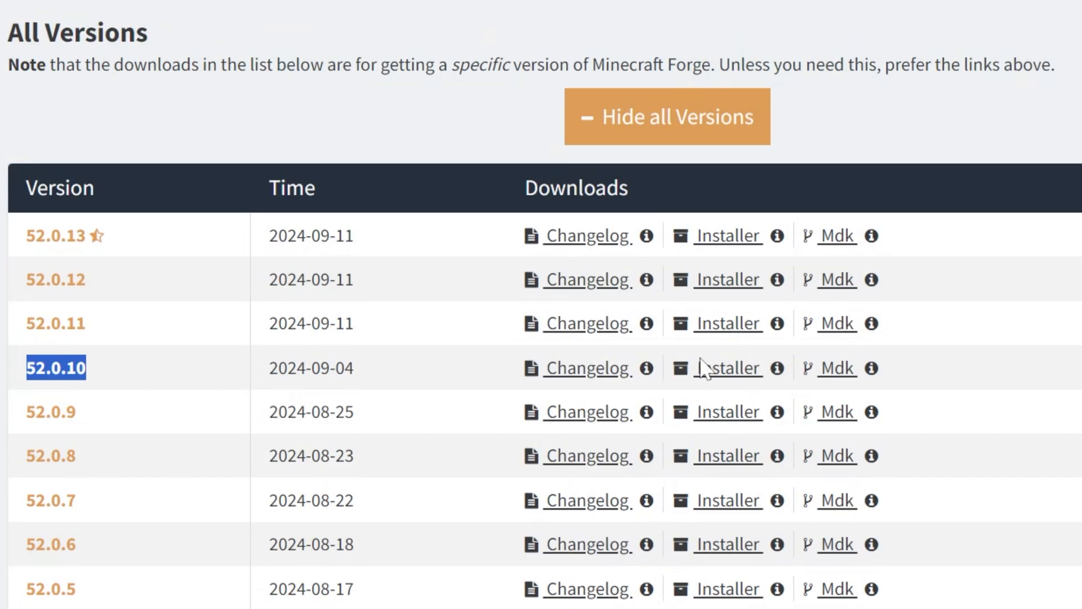
{"action": "mouse_move", "coordinate": [158, 388]}
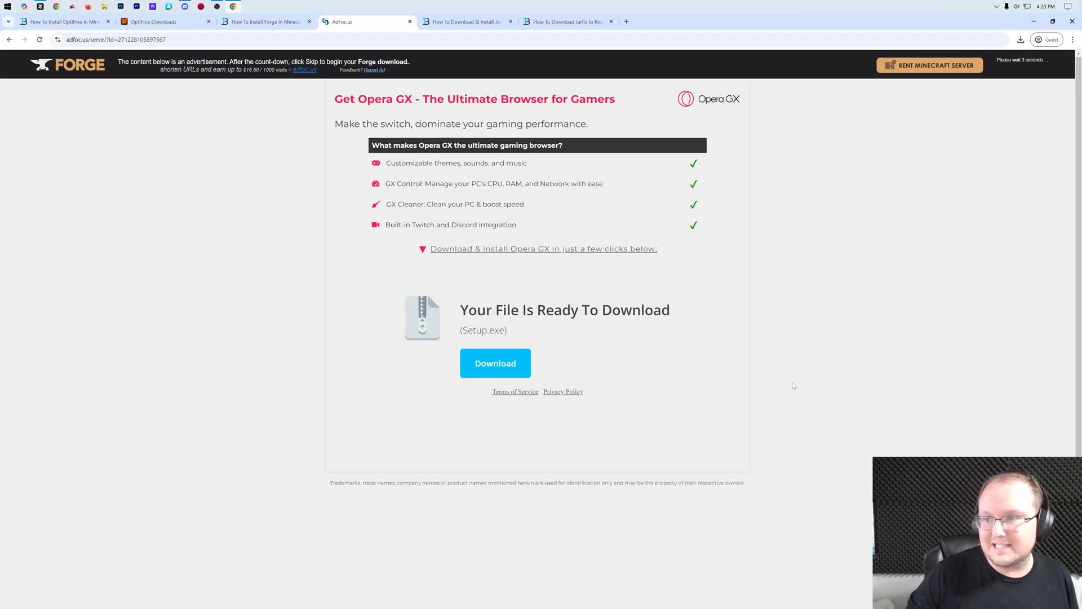
{"action": "mouse_move", "coordinate": [1017, 77]}
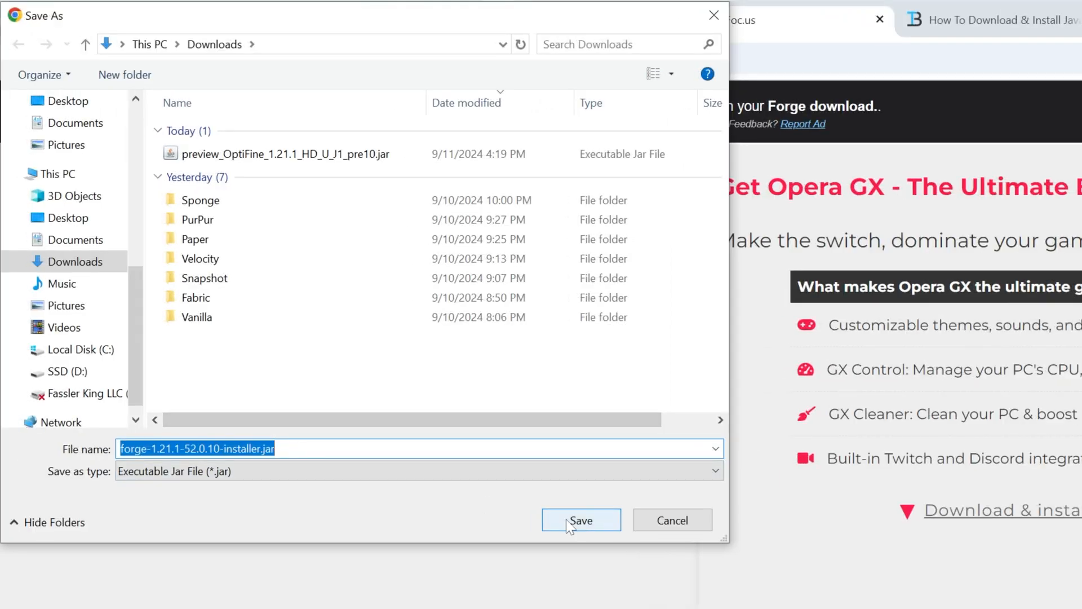
- Save forge-1.21.1-52.0.10-installer.jar into the Downloads folder
{"action": "left_click", "coordinate": [582, 519]}
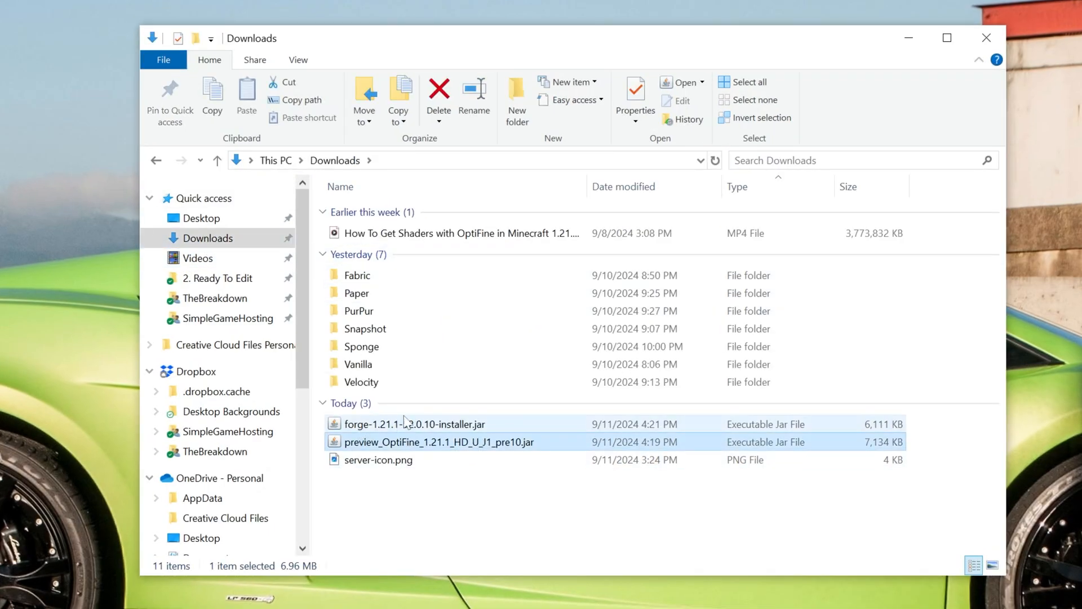
- Move both jars to the desktop and choose Java(TM) Platform SE binary for the Forge installer
{"action": "left_click", "coordinate": [414, 423]}
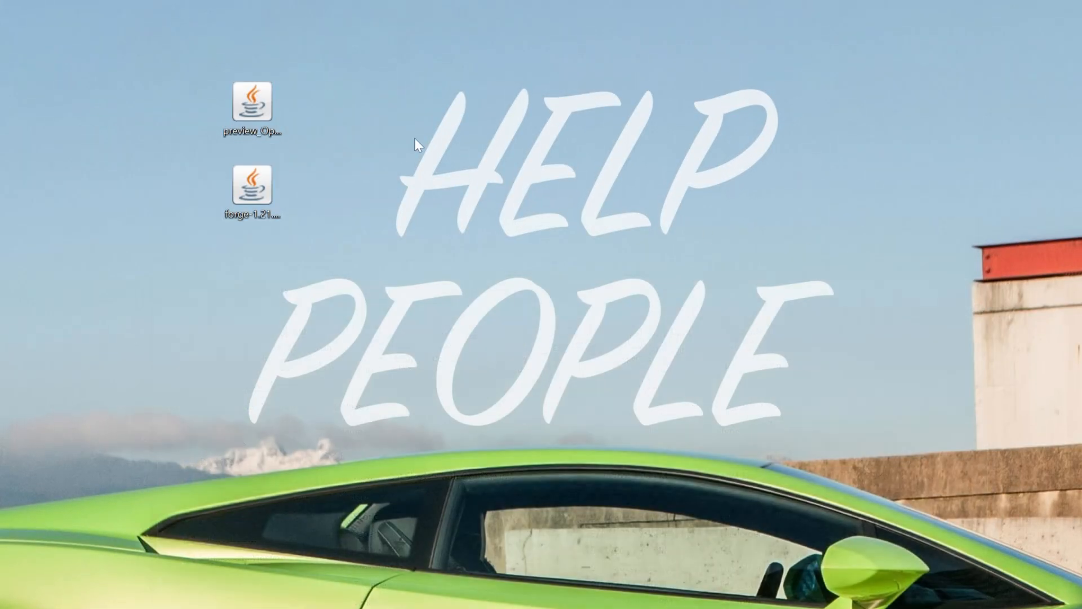
{"action": "left_click_drag", "start_coordinate": [253, 110], "coordinate": [440, 103]}
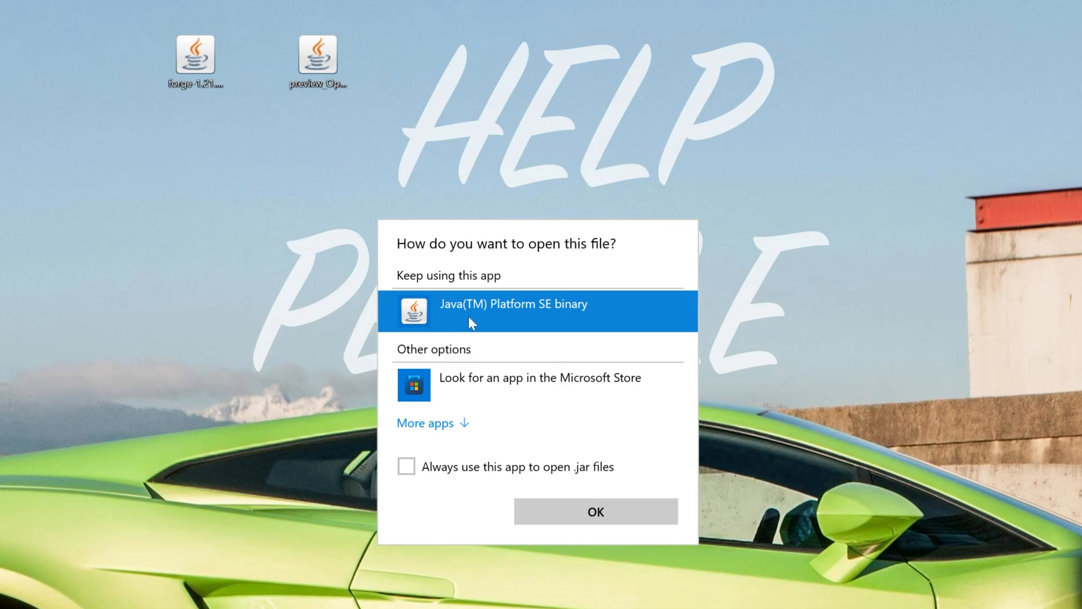
{"action": "left_click", "coordinate": [595, 511]}
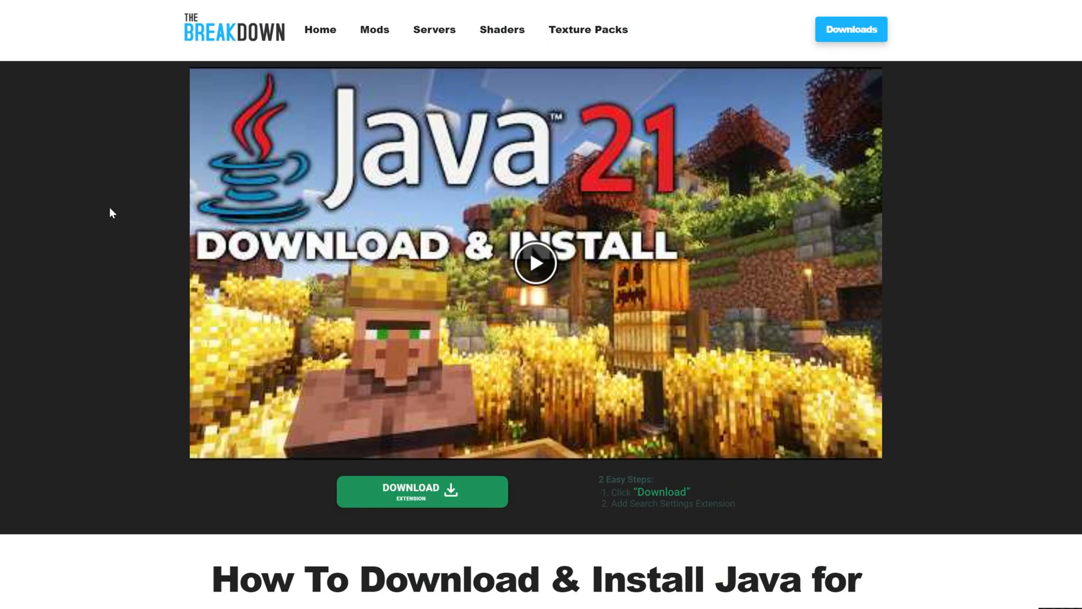
{"action": "mouse_move", "coordinate": [104, 239]}
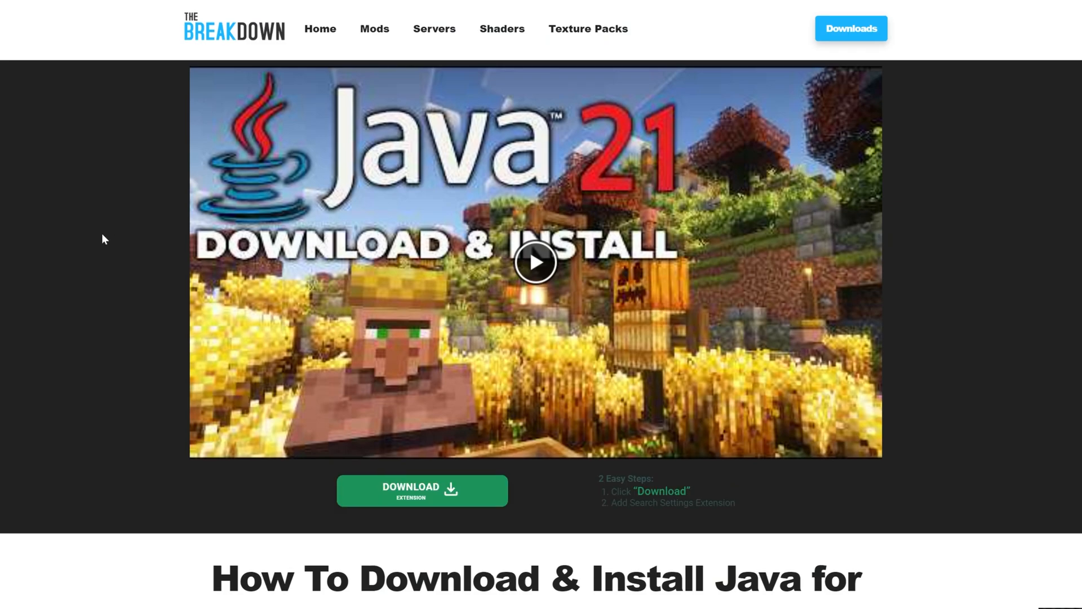
- Scroll the Java 21 guide down to its download link
{"action": "scroll", "scroll_direction": "down", "scroll_amount": 3}
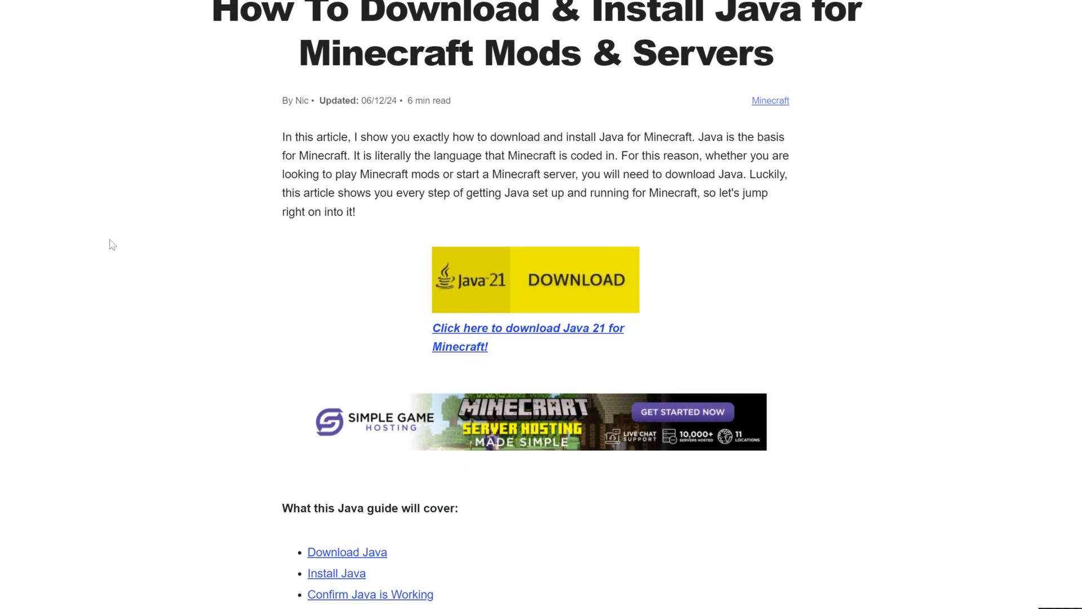
{"action": "scroll", "scroll_direction": "down", "scroll_amount": 3}
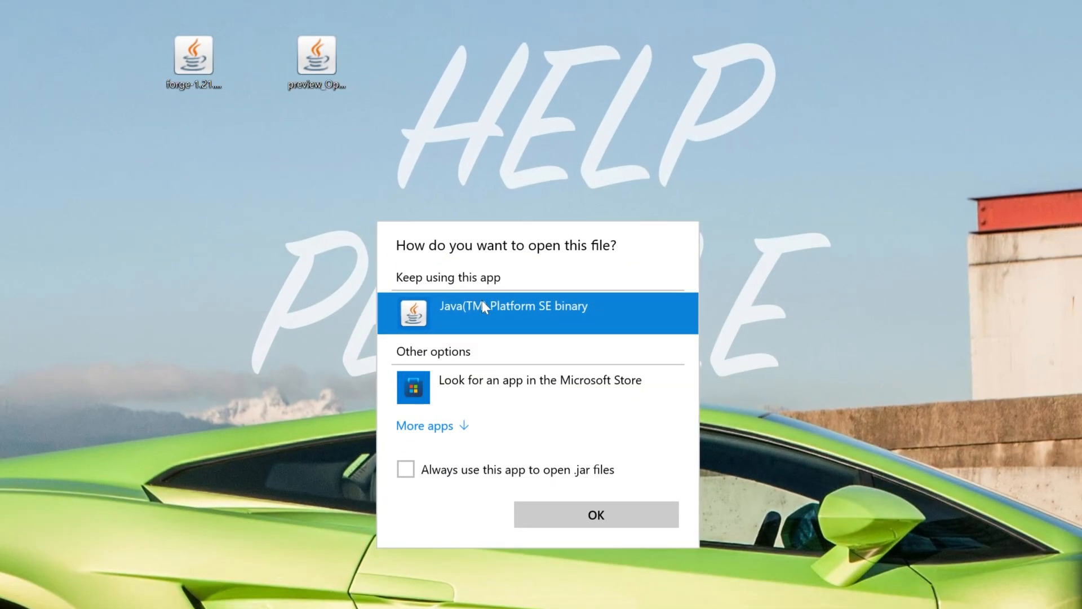
- Launch the Forge 1.21.1-52.0.10 installer jar from the desktop with Java
{"action": "left_click", "coordinate": [596, 514]}
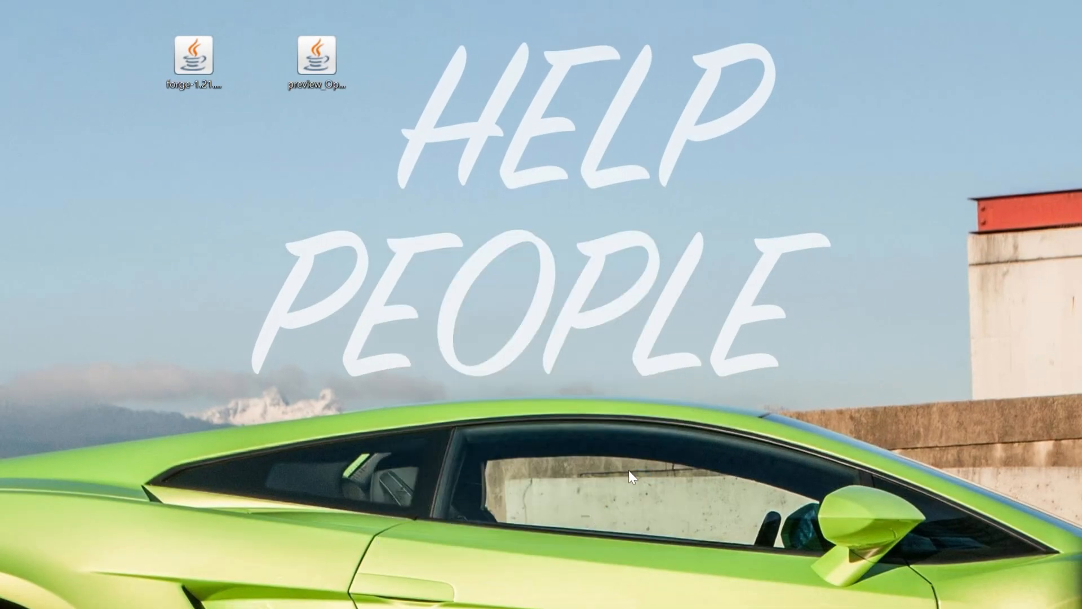
{"action": "double_click", "coordinate": [192, 50]}
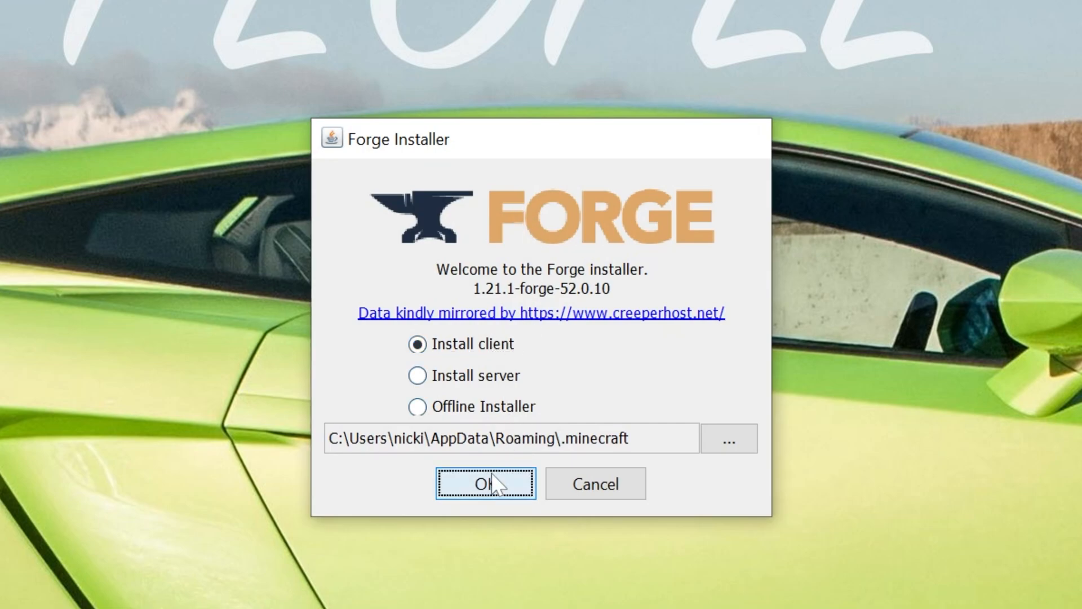
- Install the Forge client profile into .minecraft and confirm the Complete message
{"action": "left_click", "coordinate": [485, 483]}
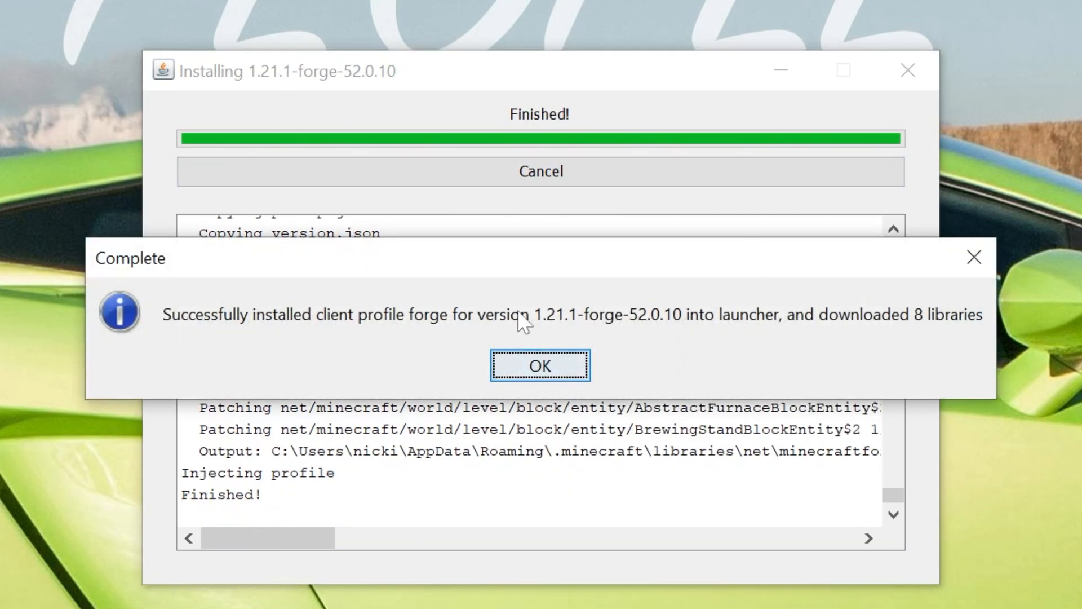
{"action": "left_click", "coordinate": [540, 365]}
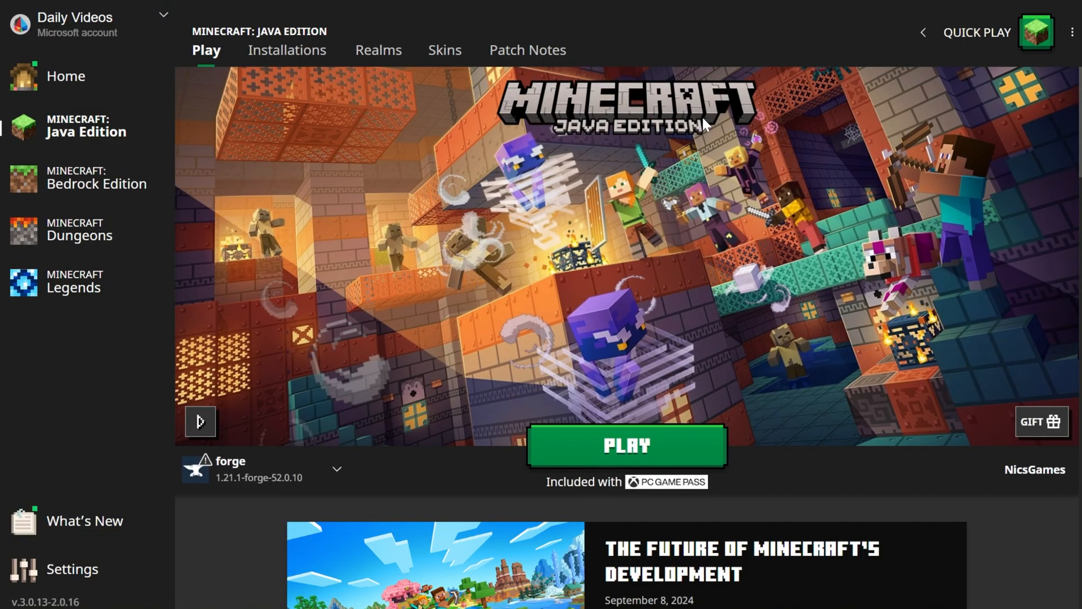
- Confirm forge 1.21.1-52.0.10 appears under Installations, toggling the Modded filter and dismissing the warning
{"action": "left_click", "coordinate": [287, 51]}
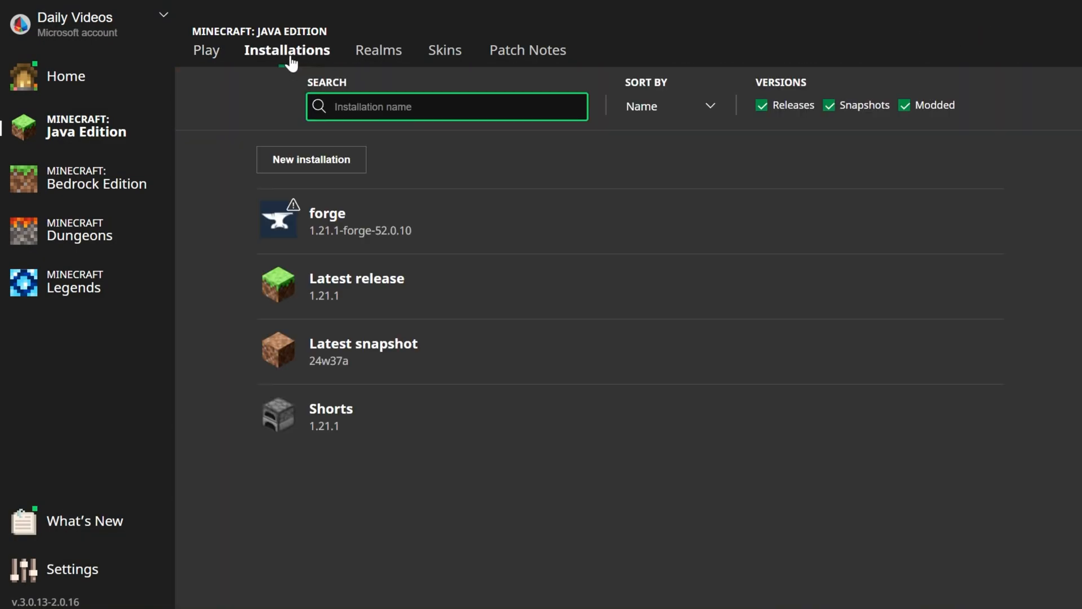
{"action": "left_click", "coordinate": [904, 105]}
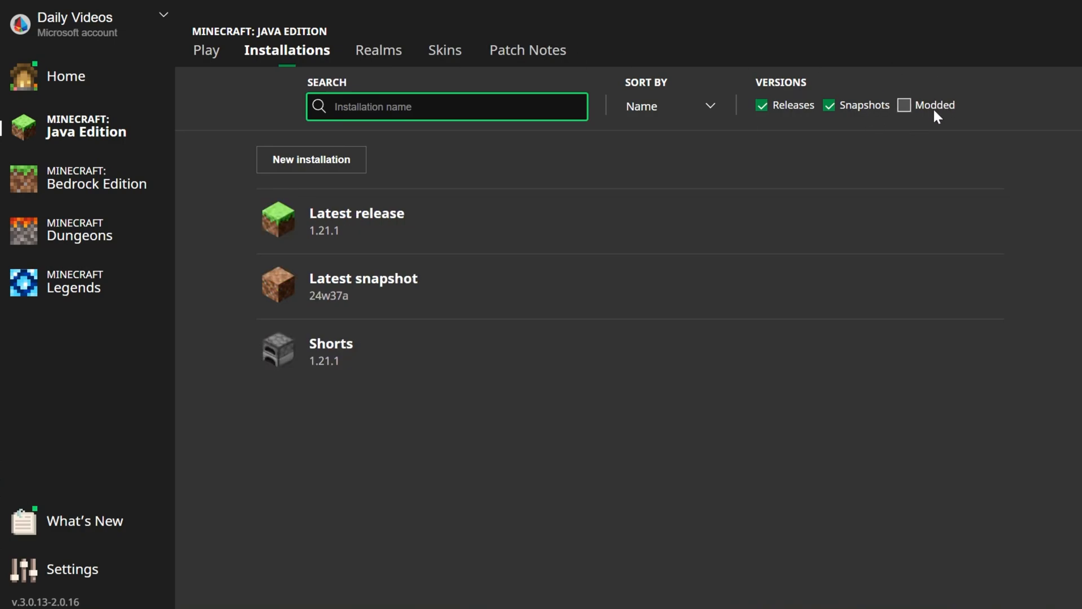
{"action": "left_click", "coordinate": [904, 105]}
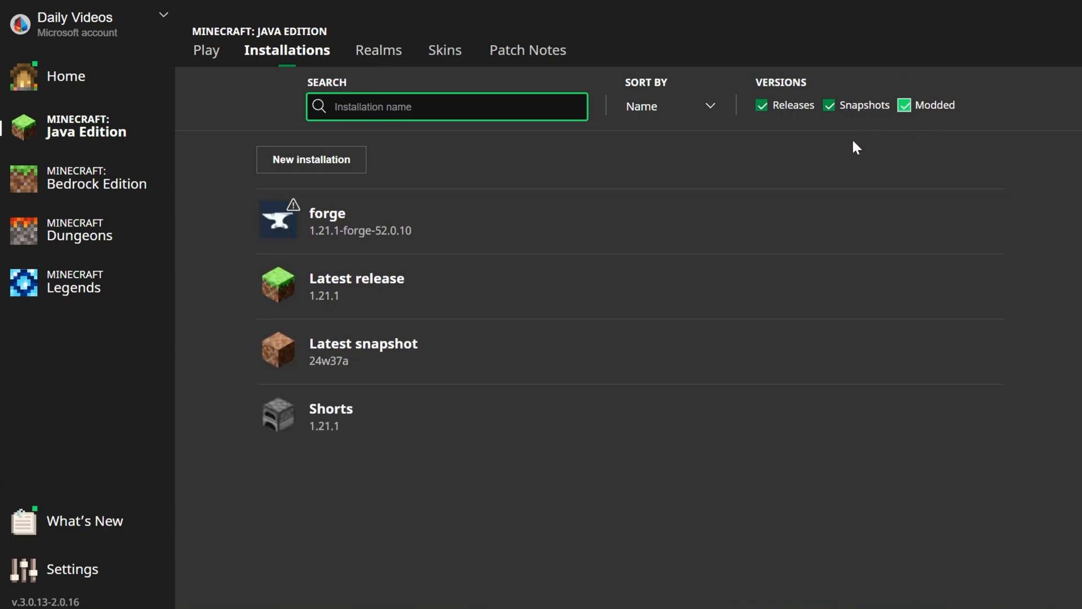
{"action": "mouse_move", "coordinate": [325, 245]}
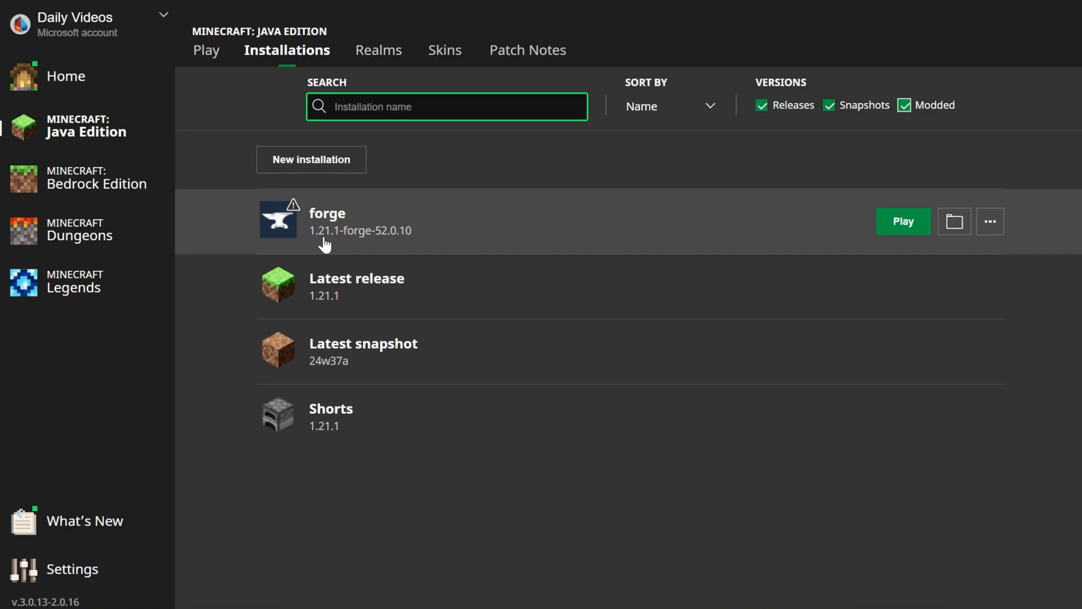
{"action": "left_click", "coordinate": [904, 221]}
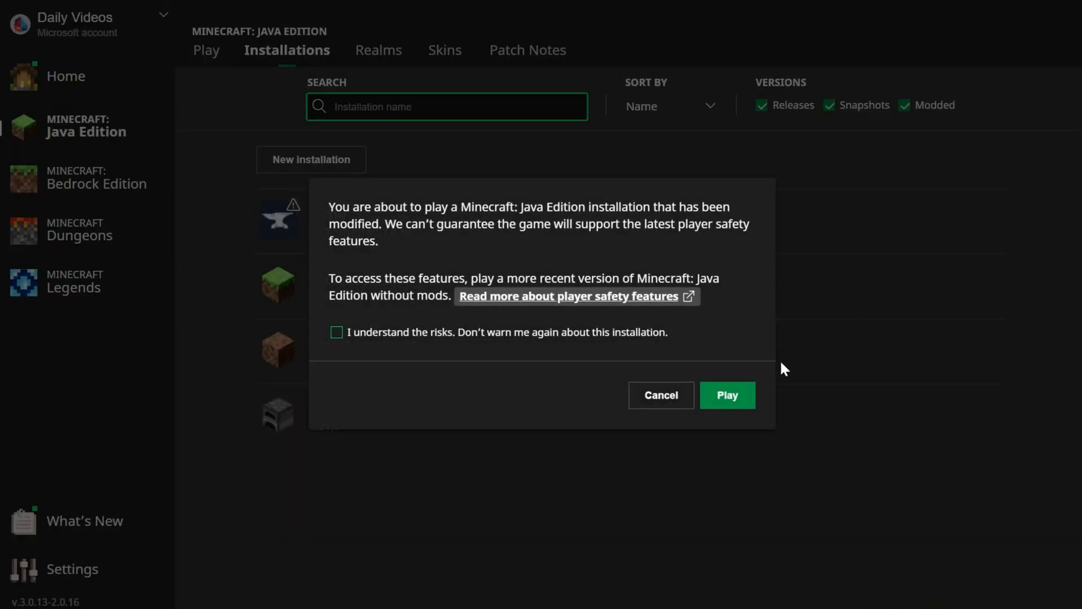
{"action": "left_click", "coordinate": [661, 396]}
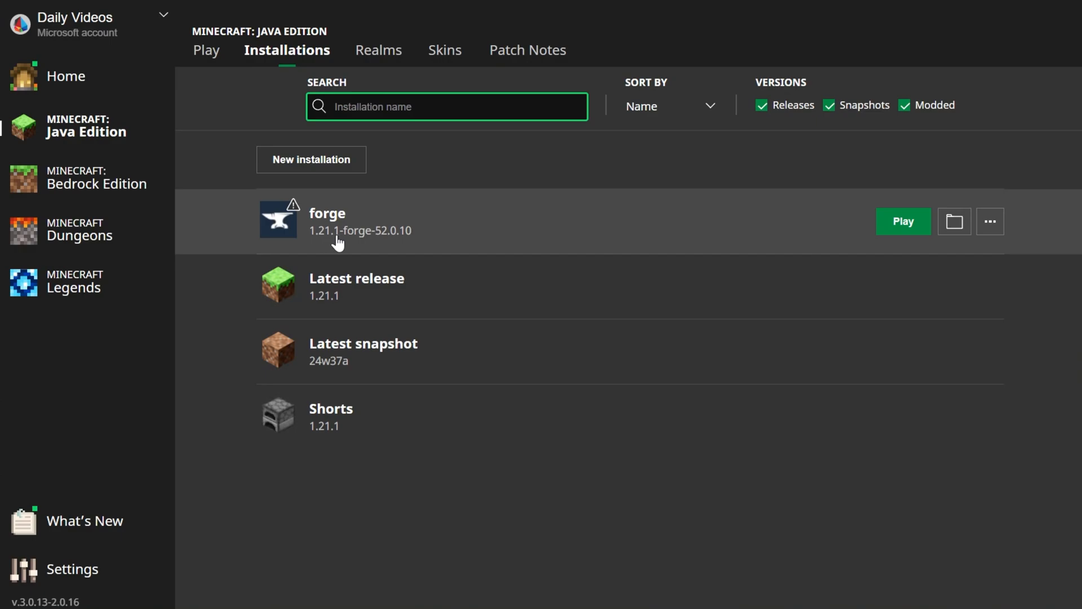
- Create installation 'SimpleGameHosting.com' on release 1.21.1-forge-52.0.10
{"action": "left_click", "coordinate": [311, 160]}
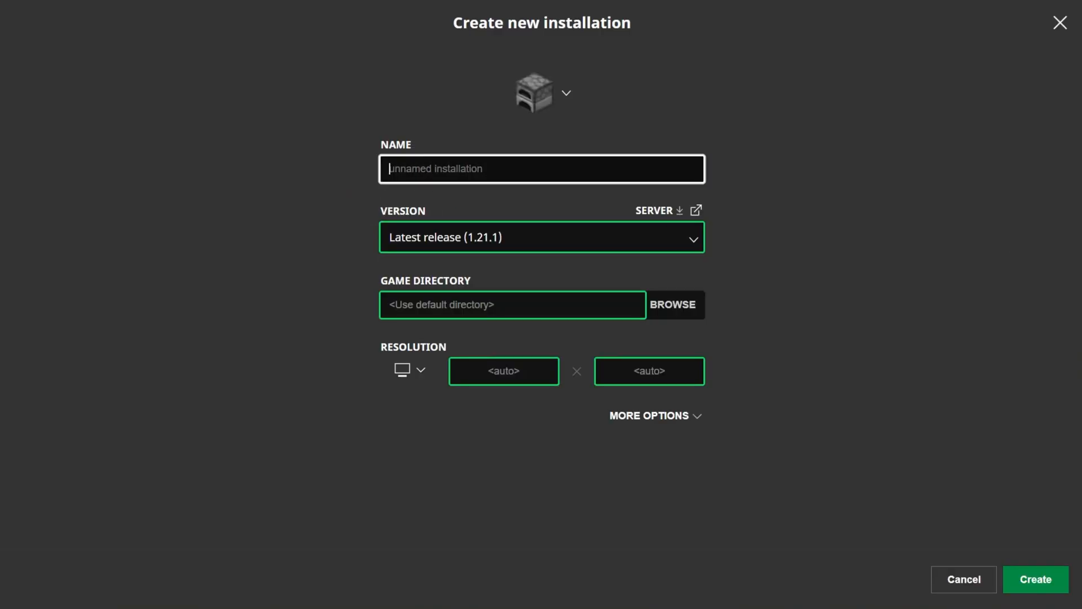
{"action": "type", "text": "SimpleGameHosting.co"}
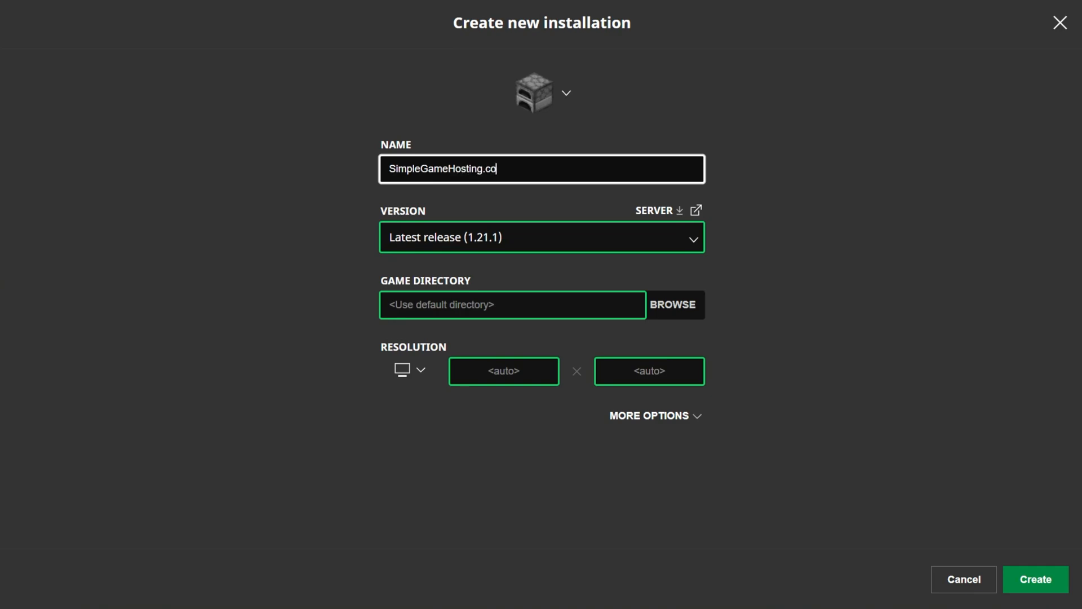
{"action": "left_click", "coordinate": [541, 237]}
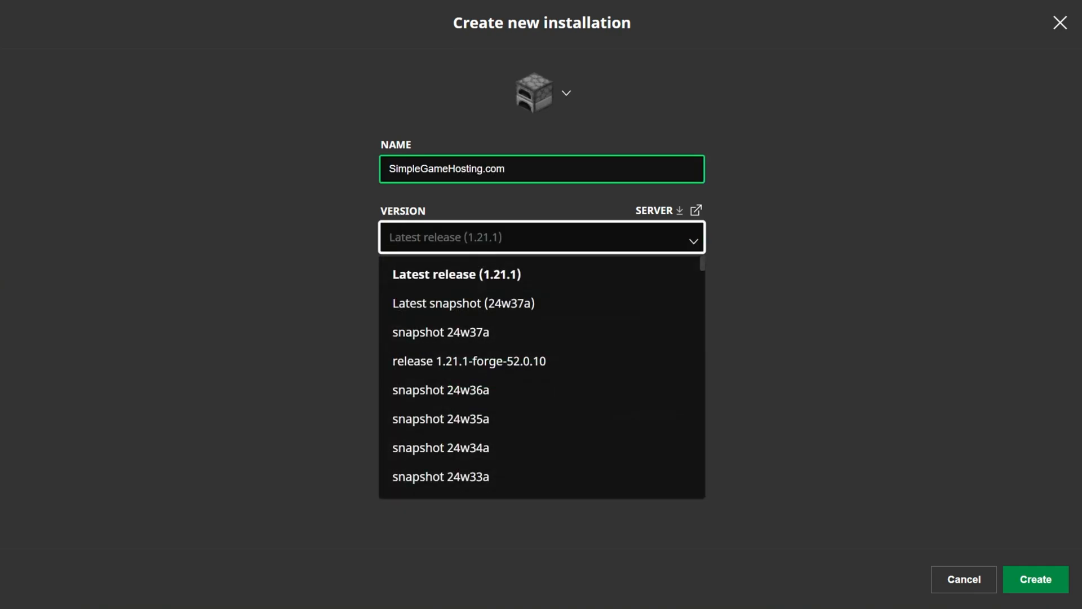
{"action": "mouse_move", "coordinate": [443, 374]}
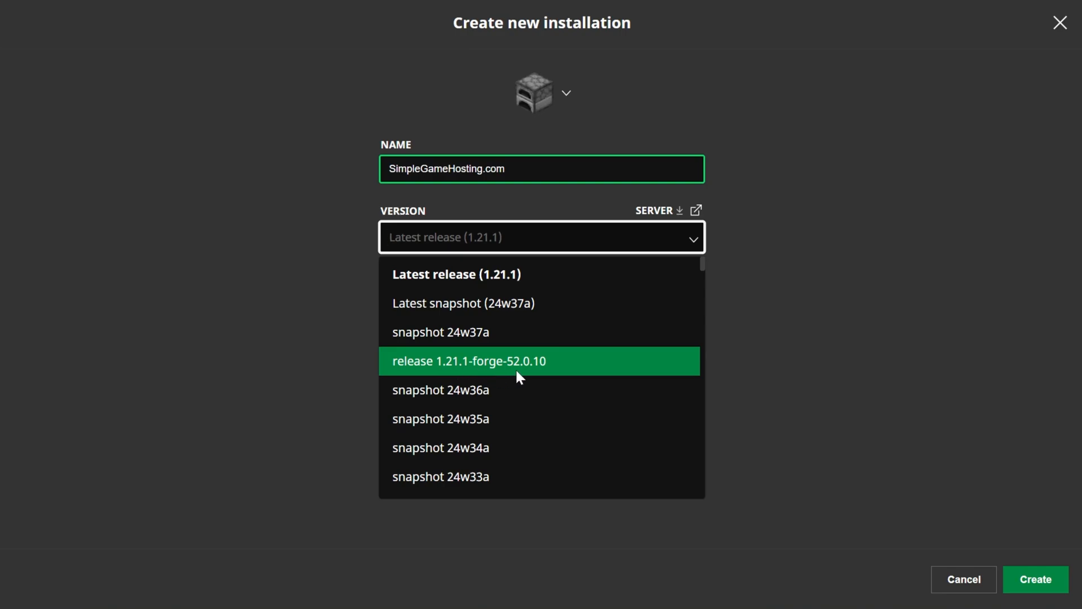
{"action": "mouse_move", "coordinate": [549, 377]}
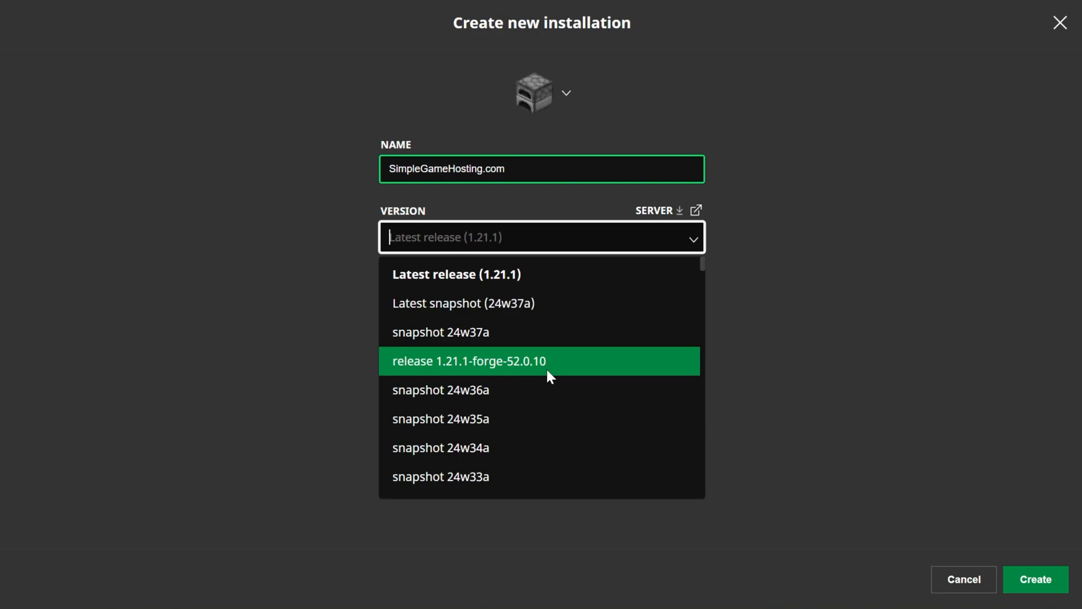
{"action": "mouse_move", "coordinate": [512, 365]}
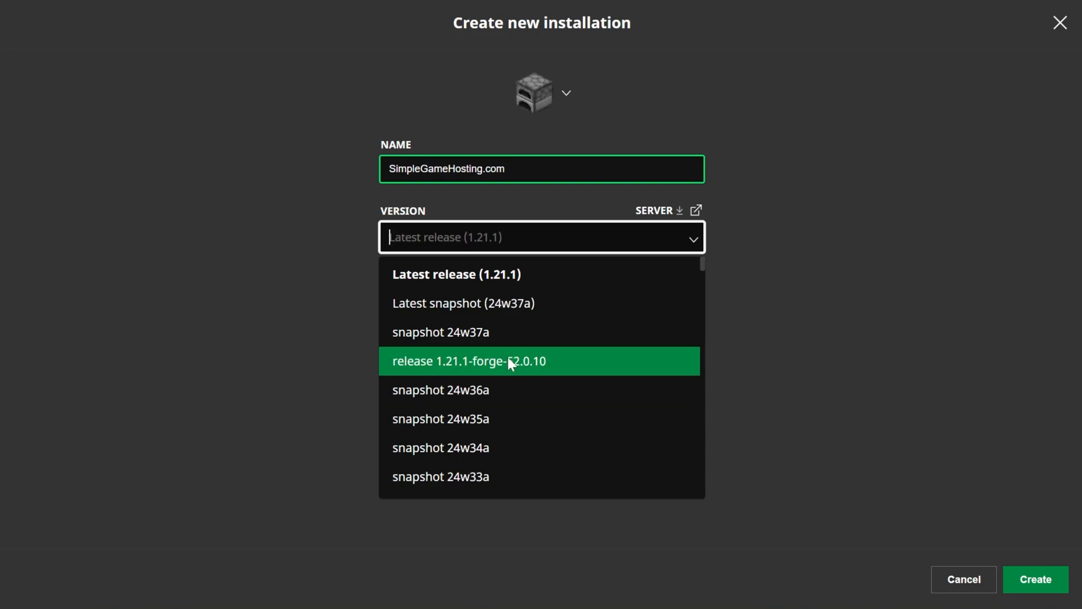
{"action": "left_click", "coordinate": [471, 361]}
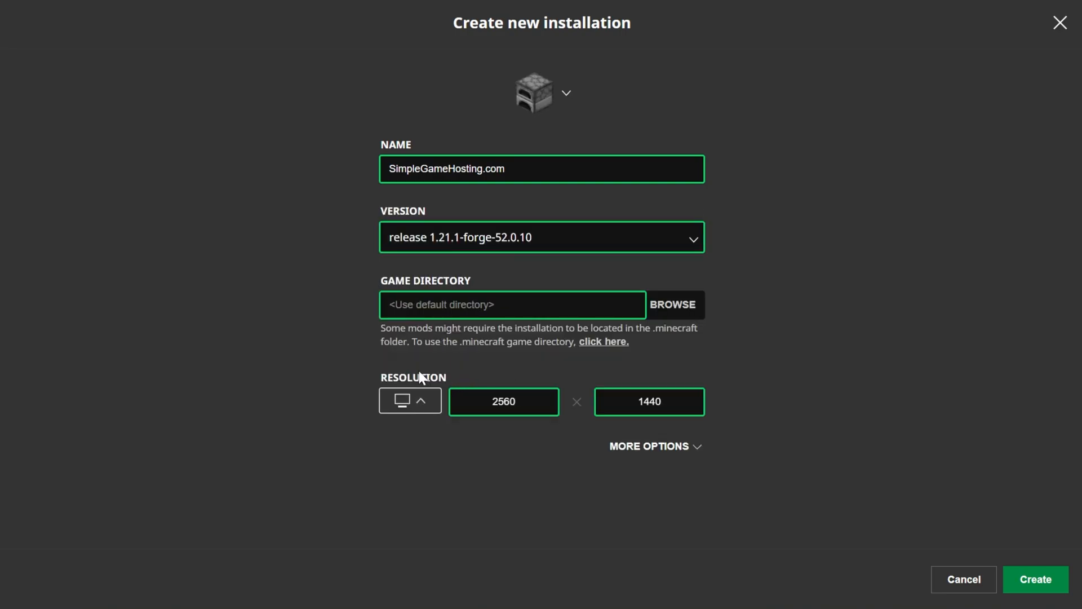
{"action": "left_click", "coordinate": [1036, 595]}
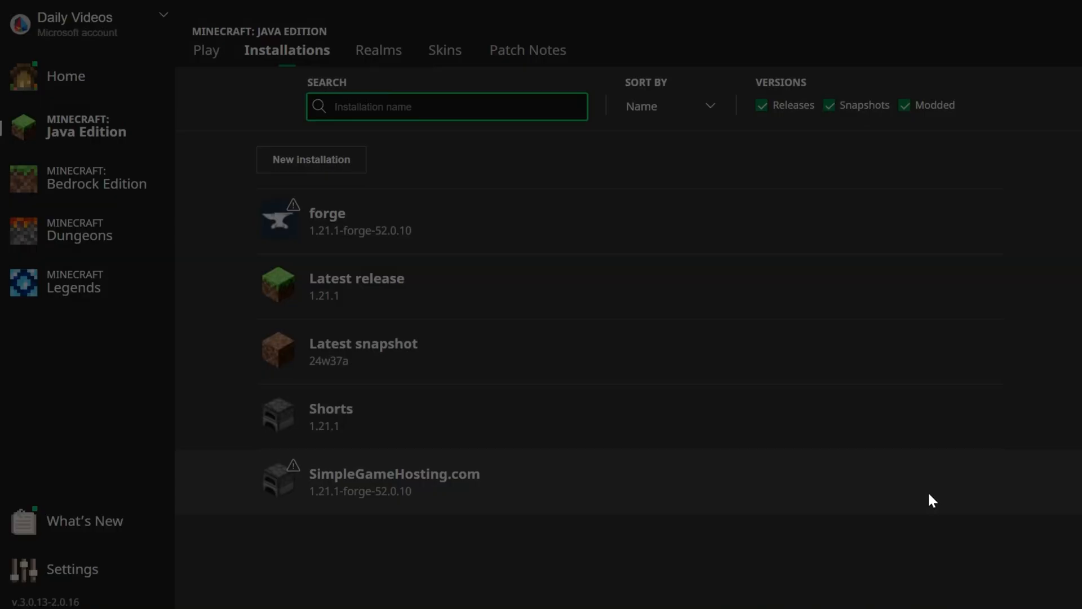
{"action": "mouse_move", "coordinate": [735, 277]}
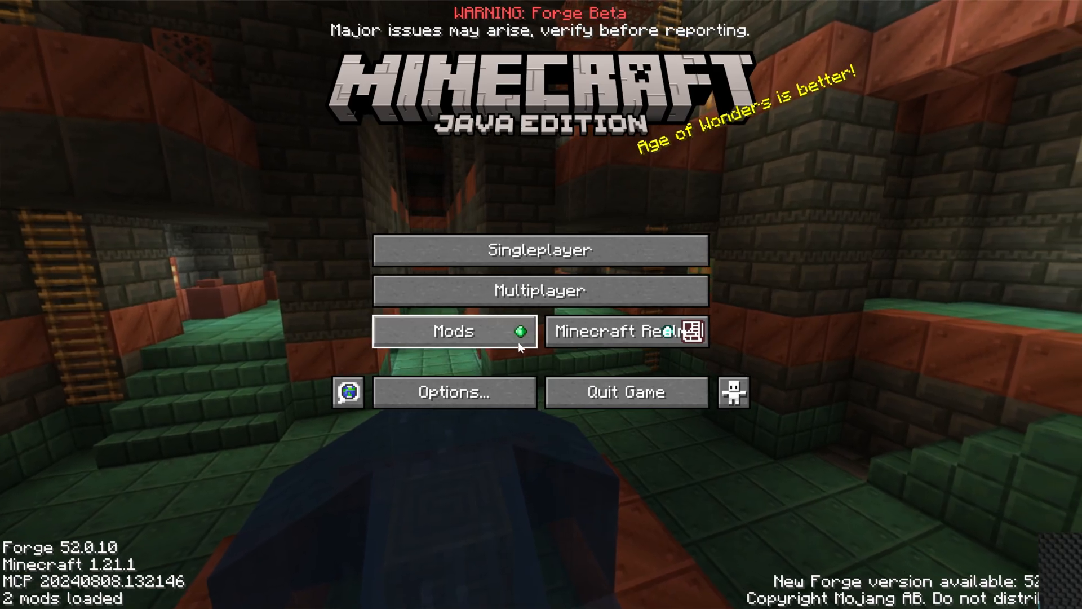
- From the Mods screen, verify the OptiFine jar sits in the game's mods folder
{"action": "left_click", "coordinate": [451, 331]}
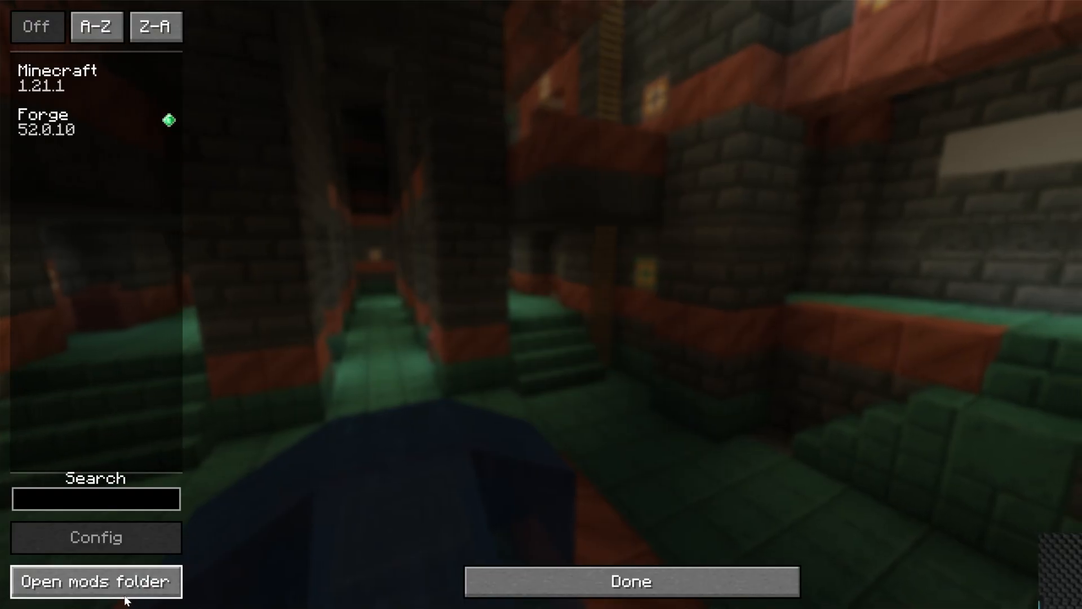
{"action": "left_click", "coordinate": [100, 581]}
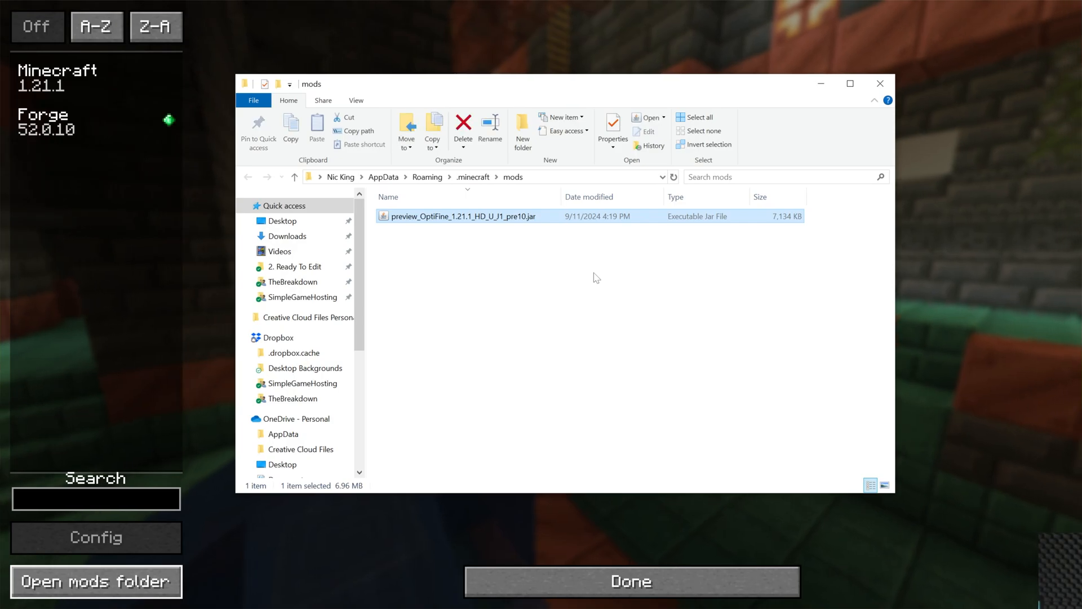
{"action": "mouse_move", "coordinate": [879, 84]}
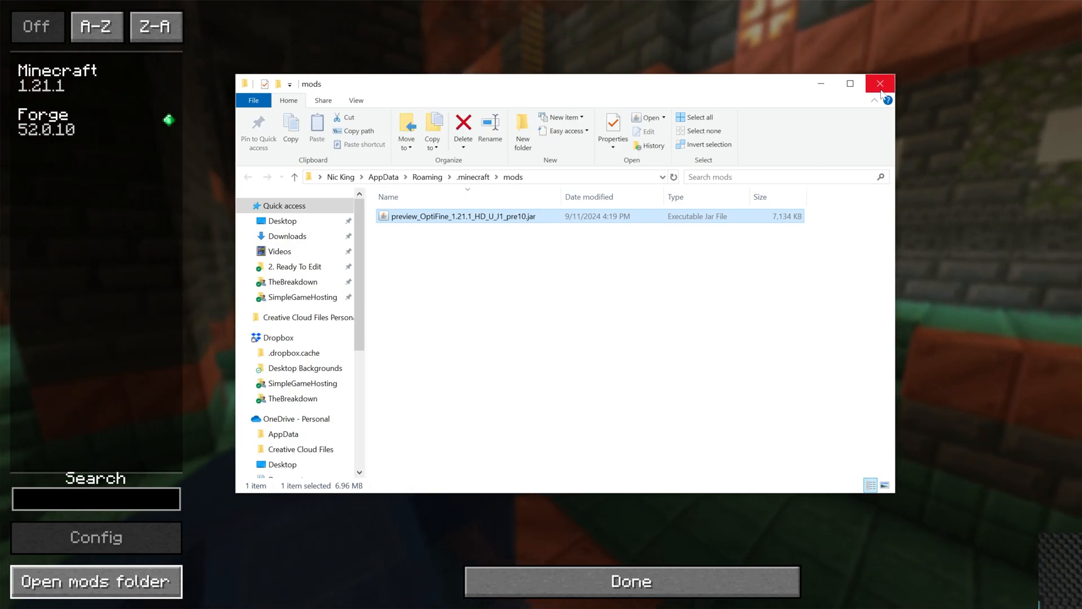
{"action": "left_click", "coordinate": [878, 84]}
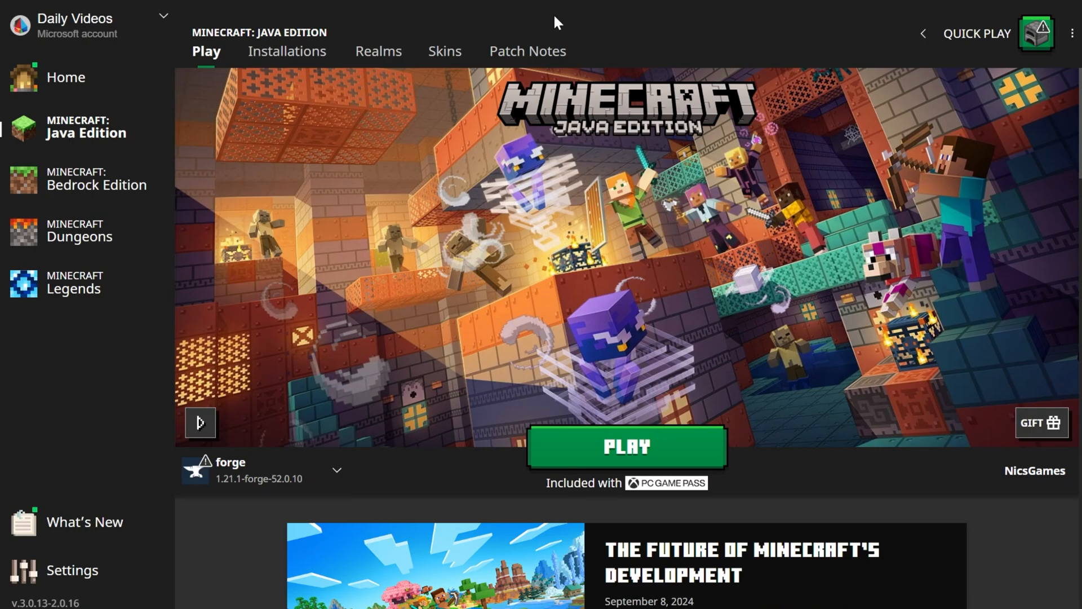
{"action": "mouse_move", "coordinate": [302, 475]}
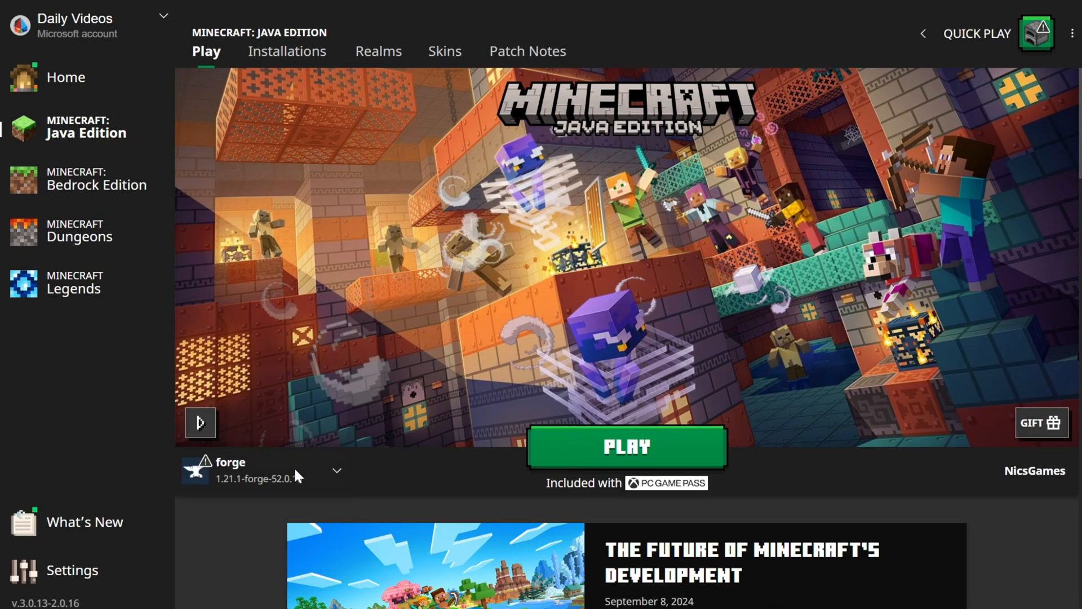
- Select the forge installation from the Play tab's selector to relaunch the game
{"action": "left_click", "coordinate": [627, 447]}
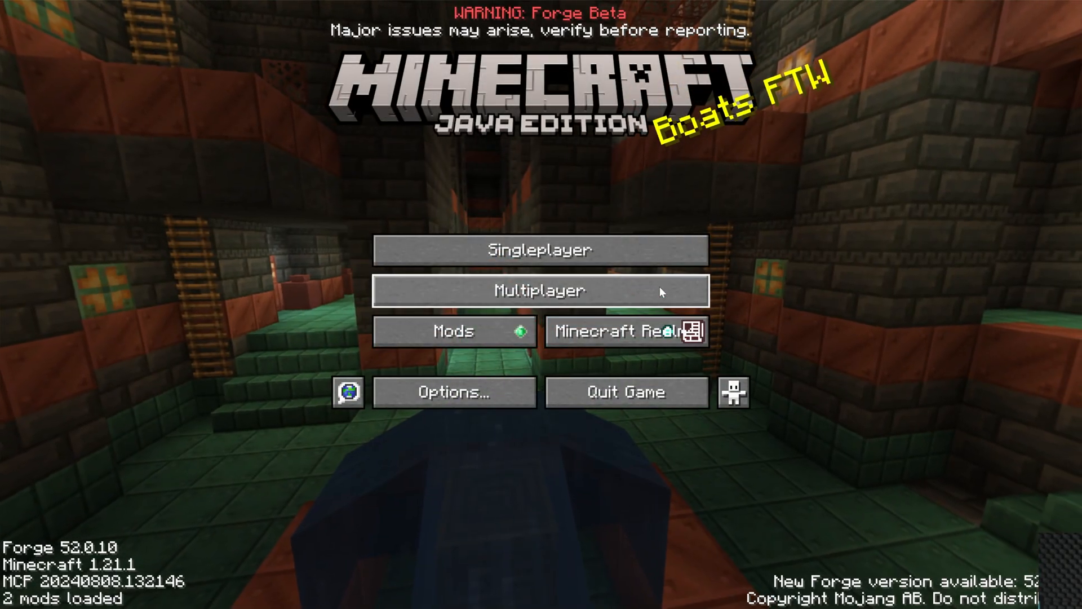
{"action": "mouse_move", "coordinate": [456, 343]}
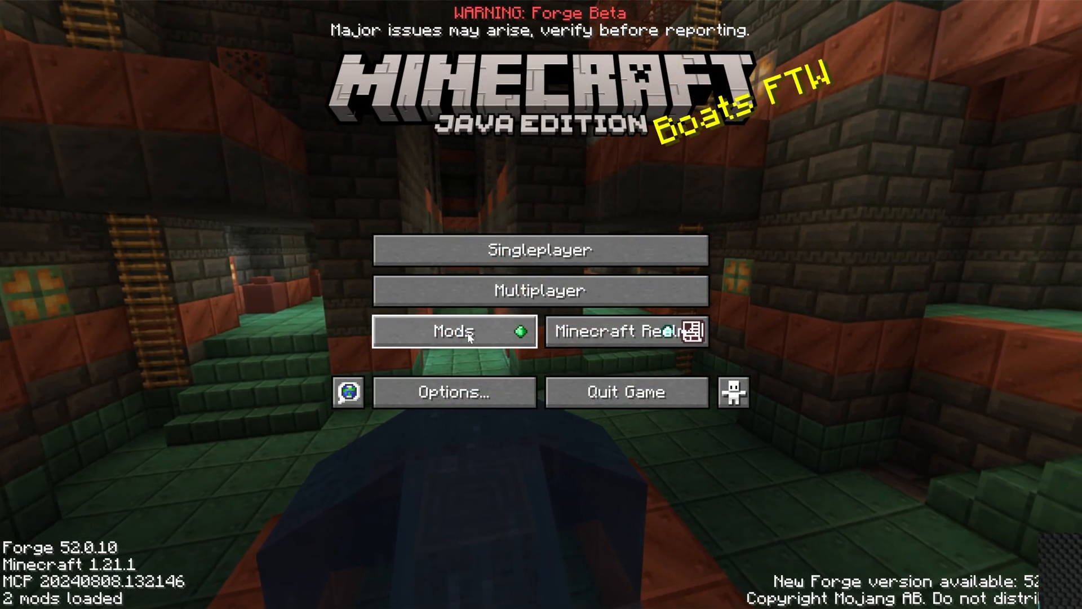
- Check the mods list, then confirm OptiFine's Video Settings and Animations screens are available
{"action": "left_click", "coordinate": [453, 332]}
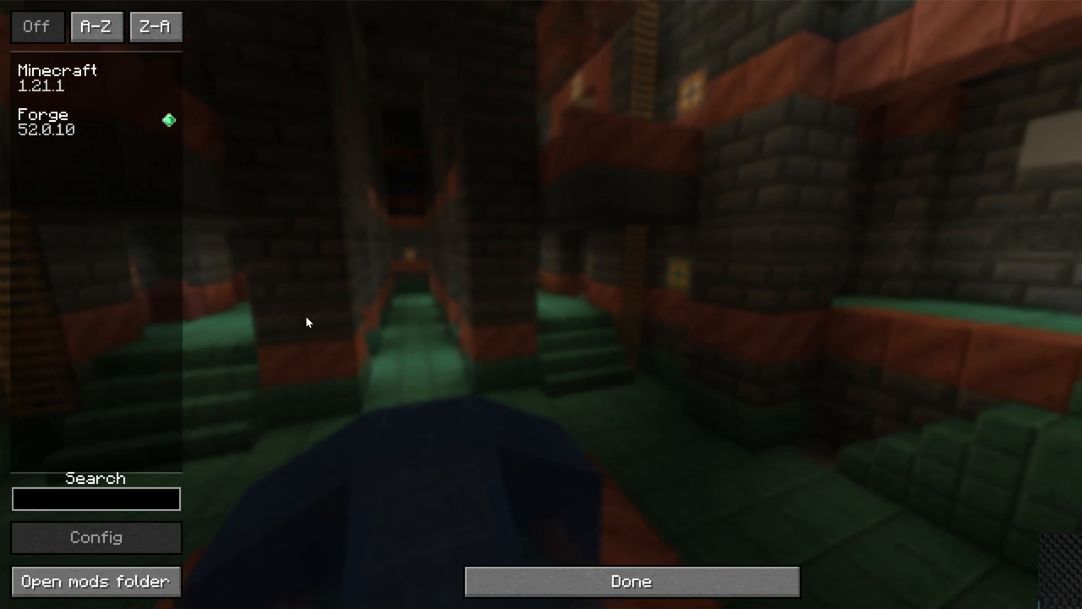
{"action": "left_click", "coordinate": [629, 580]}
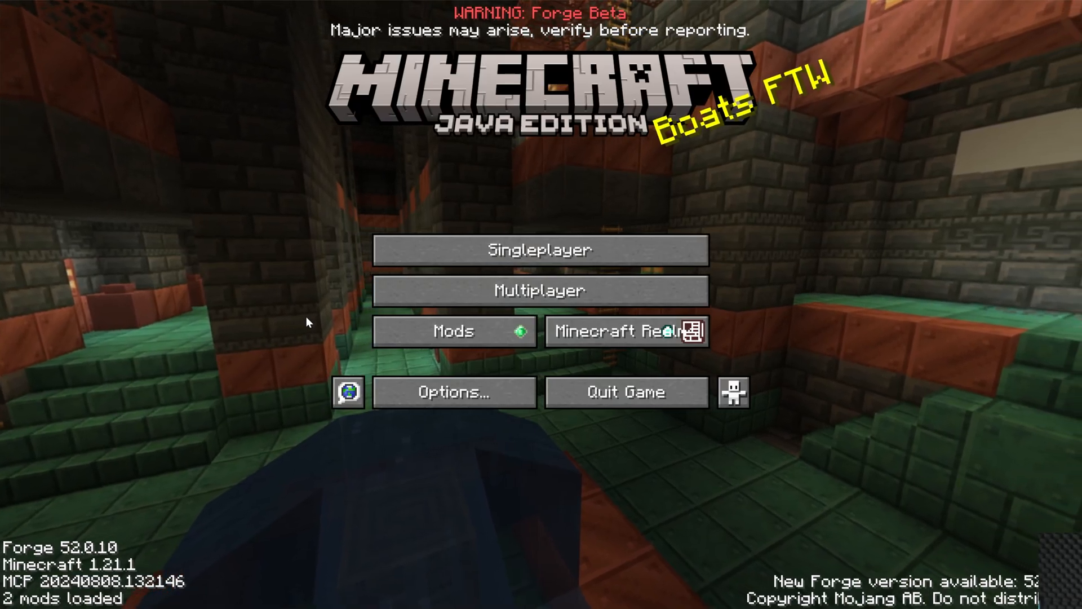
{"action": "left_click", "coordinate": [456, 392]}
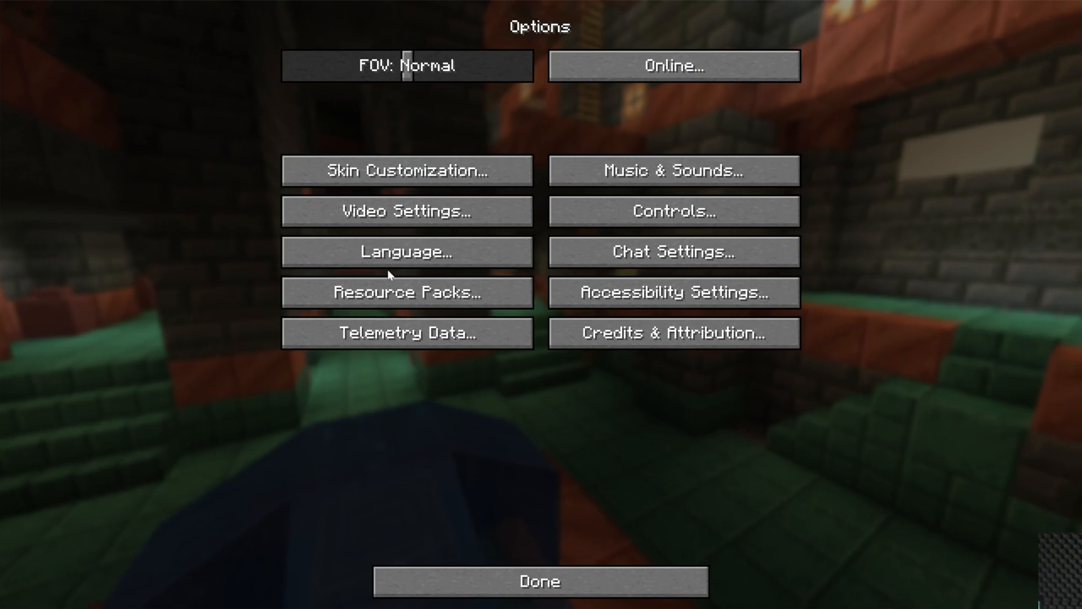
{"action": "left_click", "coordinate": [409, 210]}
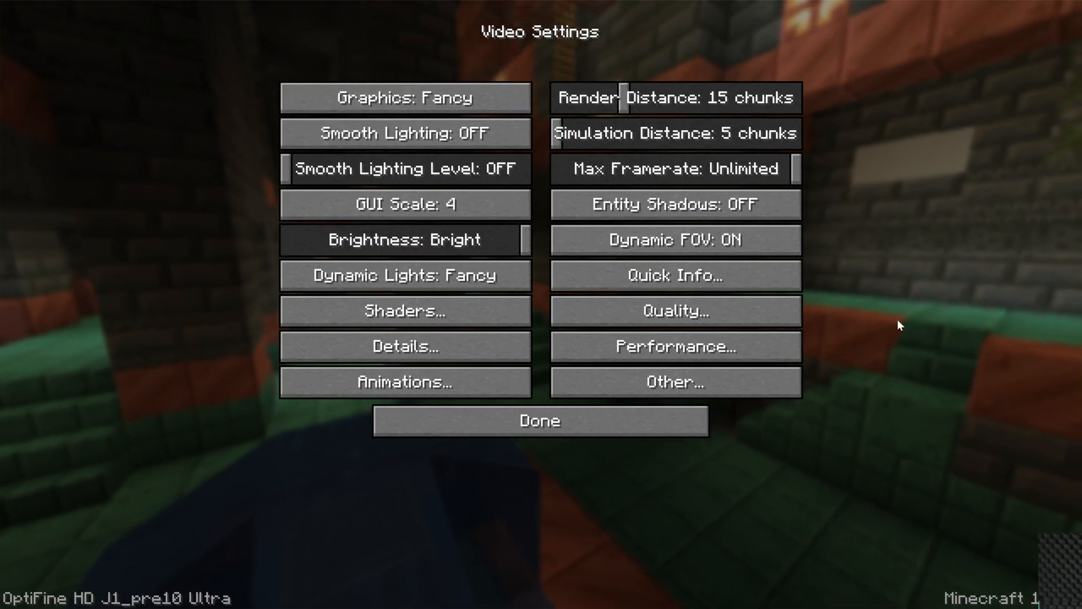
{"action": "left_click", "coordinate": [406, 311]}
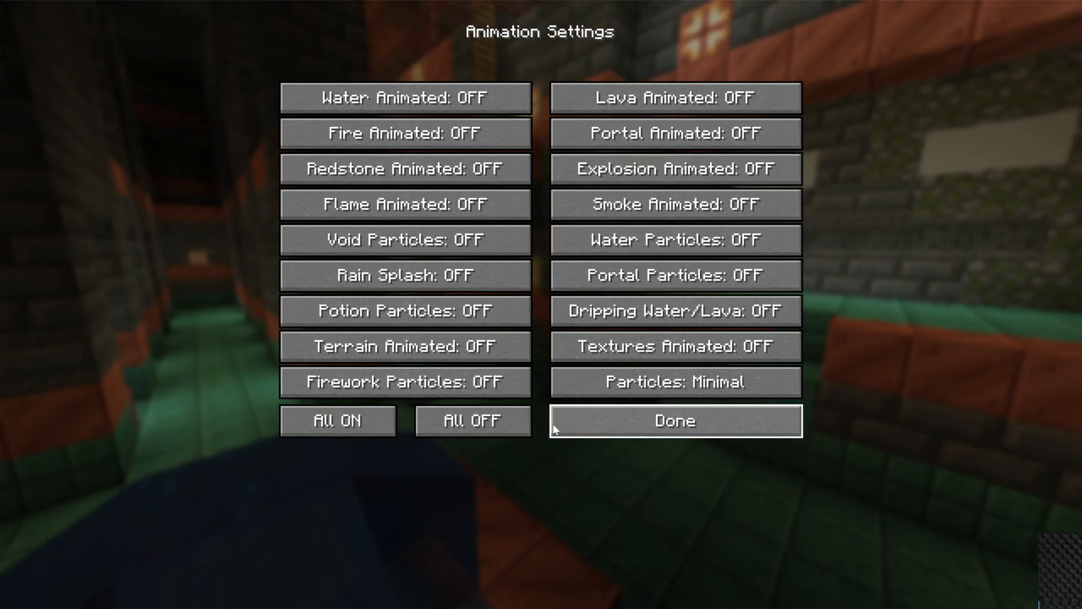
{"action": "left_click", "coordinate": [676, 420]}
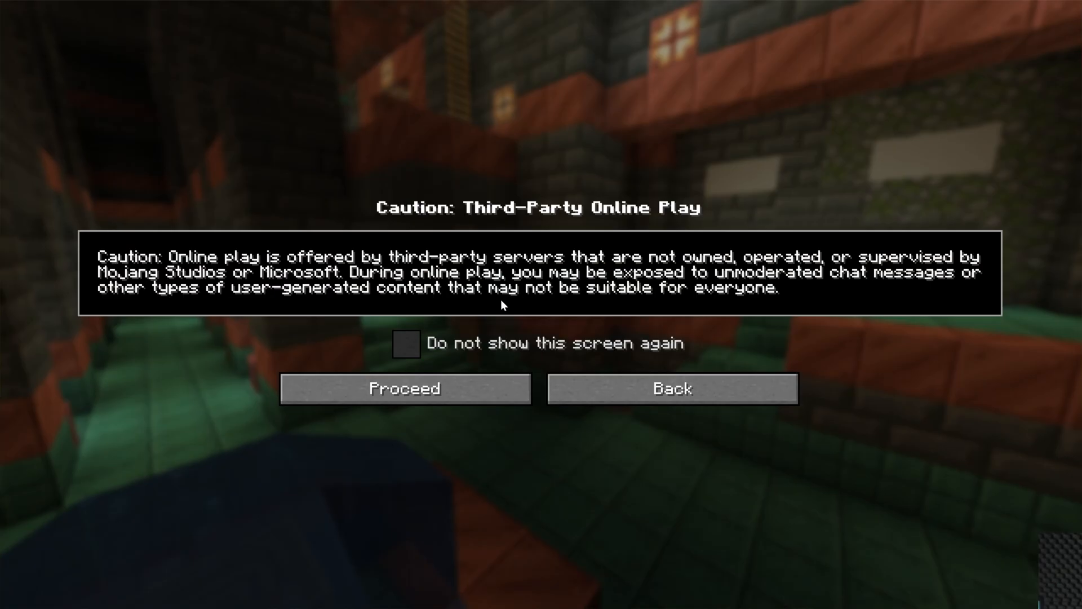
- Proceed past the online play caution and join the SimpleGameHosting.com server
{"action": "left_click", "coordinate": [405, 388]}
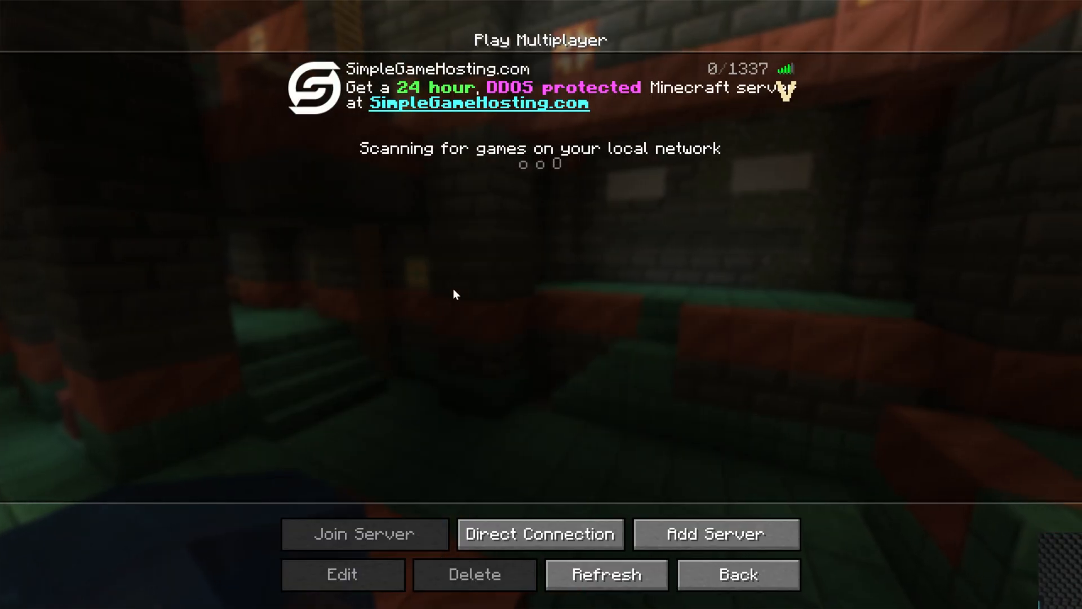
{"action": "left_click", "coordinate": [368, 534]}
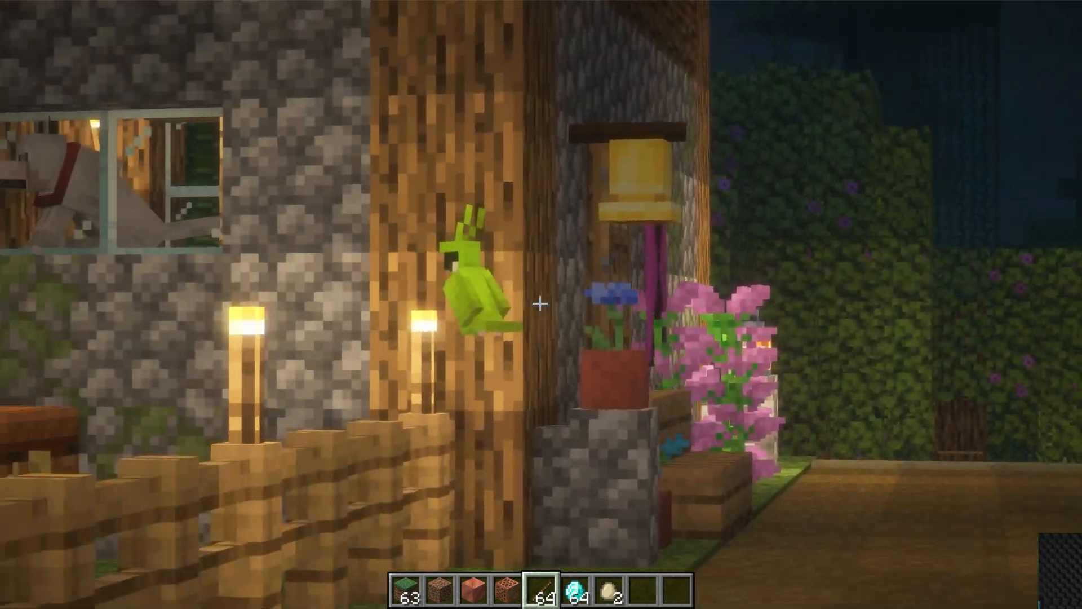
{"action": "mouse_move", "coordinate": [540, 302]}
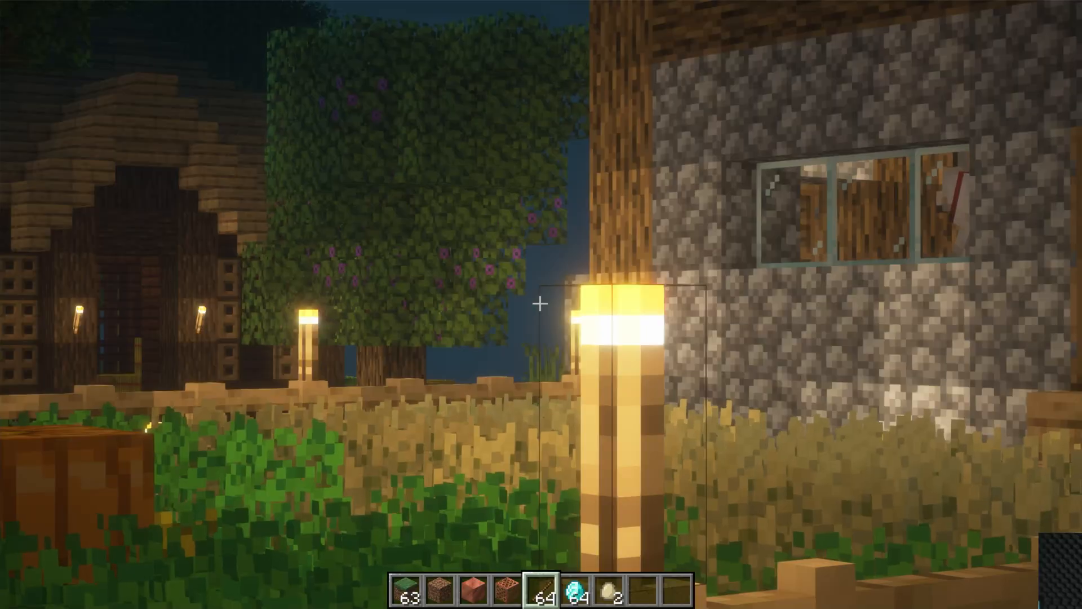